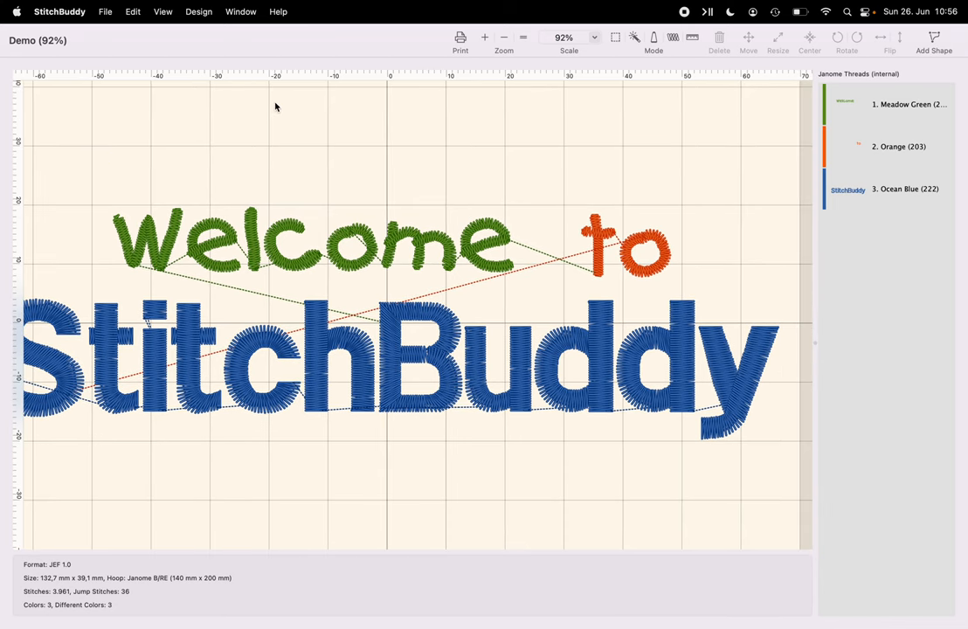
# Step: Switch the design's Display Mode to Underlay so stitches show as plain lines
pyautogui.click(162, 12)
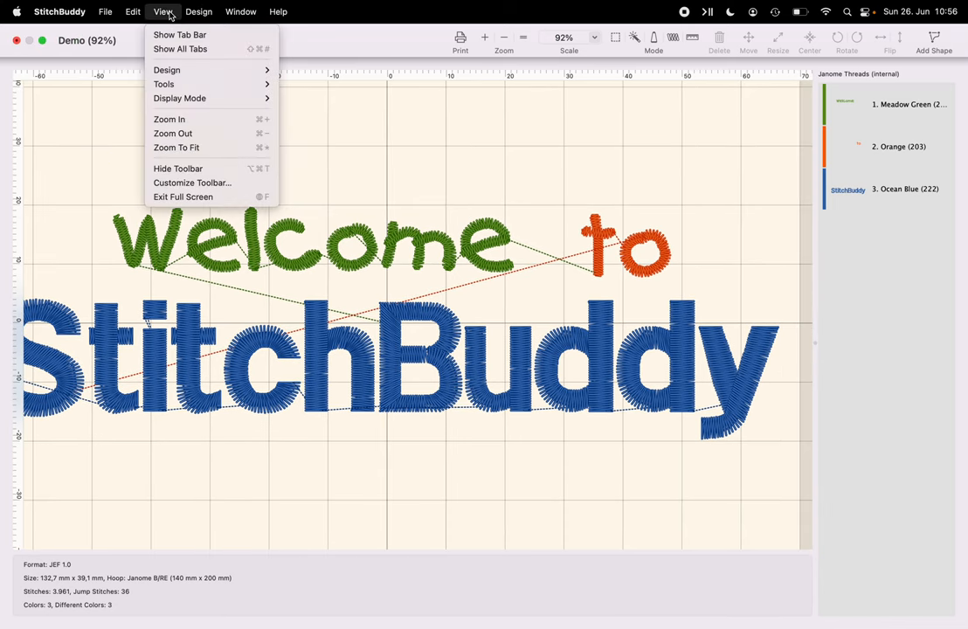
pyautogui.moveTo(165, 83)
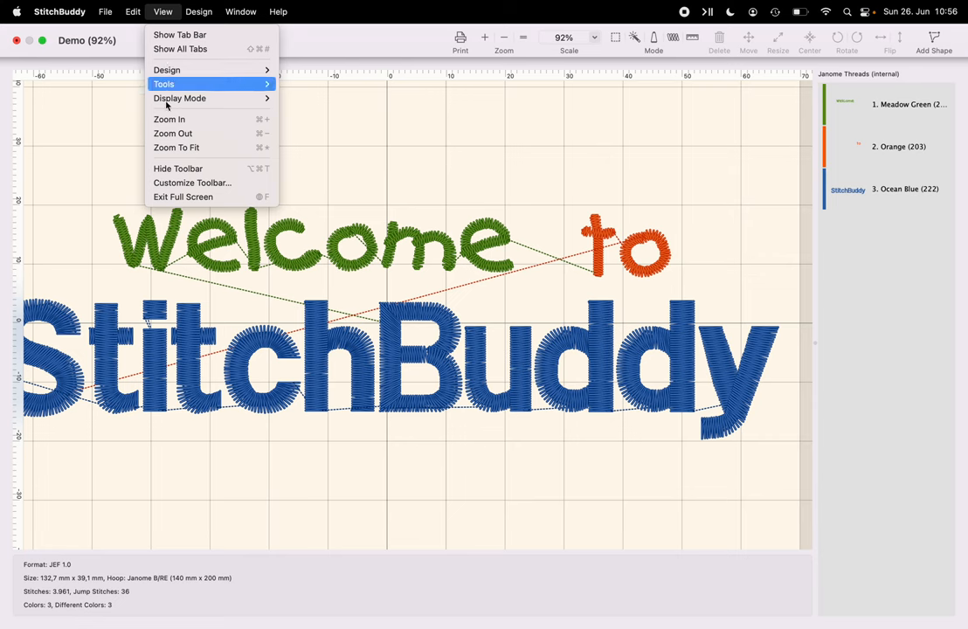
pyautogui.moveTo(179, 98)
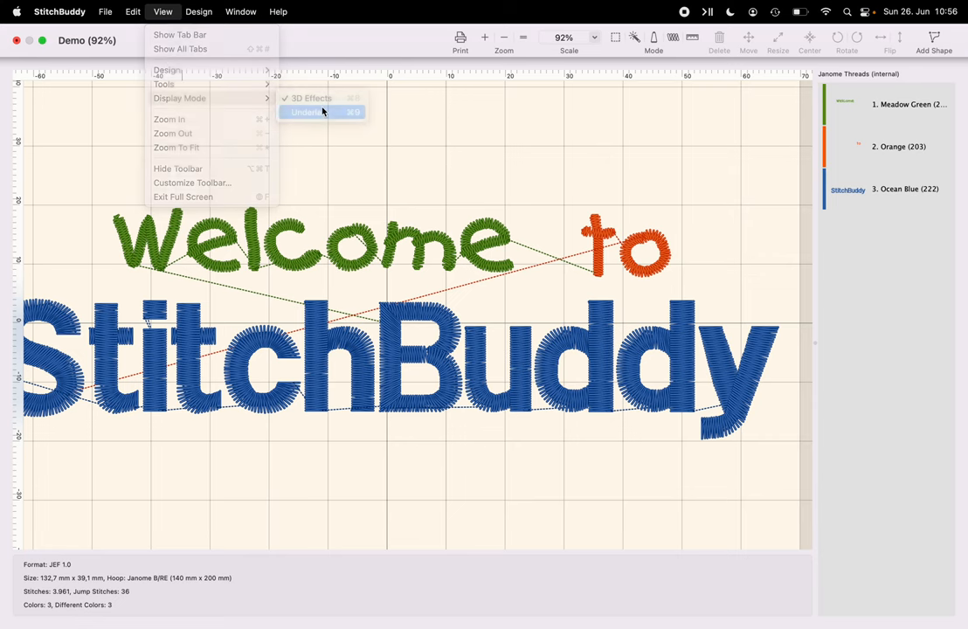
pyautogui.click(307, 111)
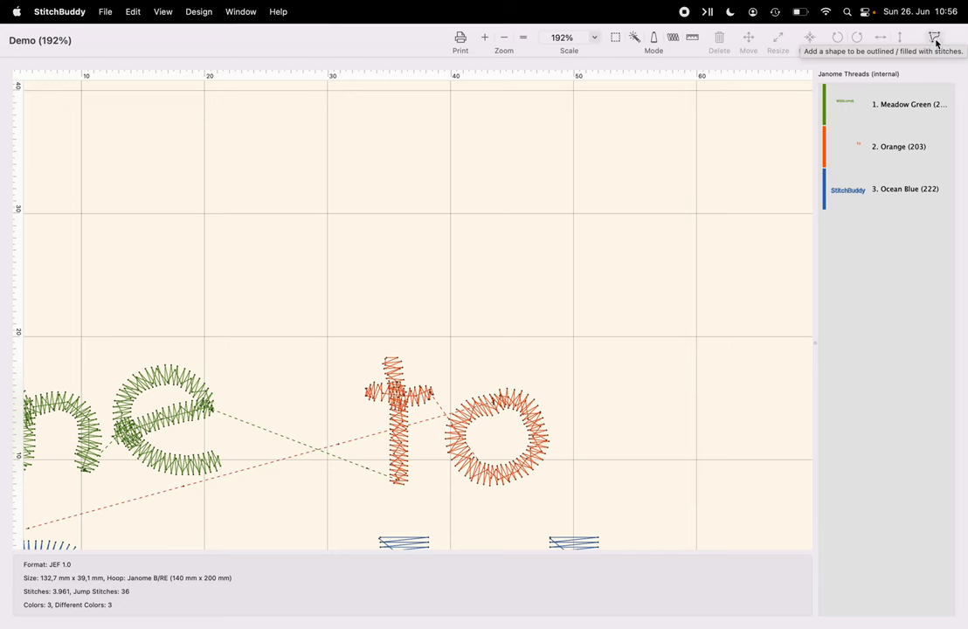
# Step: Load Flower.stbpath from the Desktop as a new shape
pyautogui.click(933, 37)
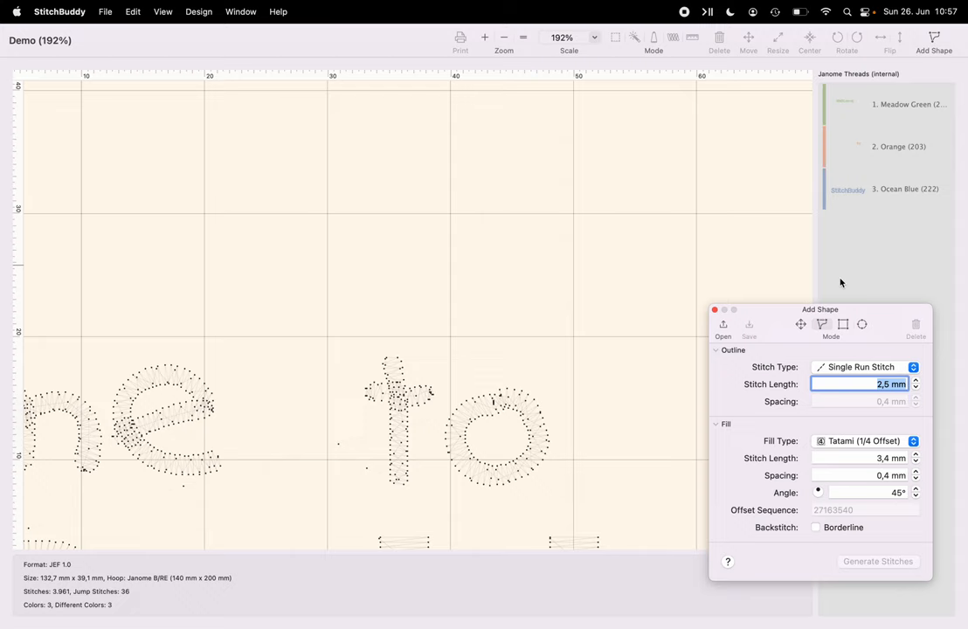
pyautogui.moveTo(750, 333)
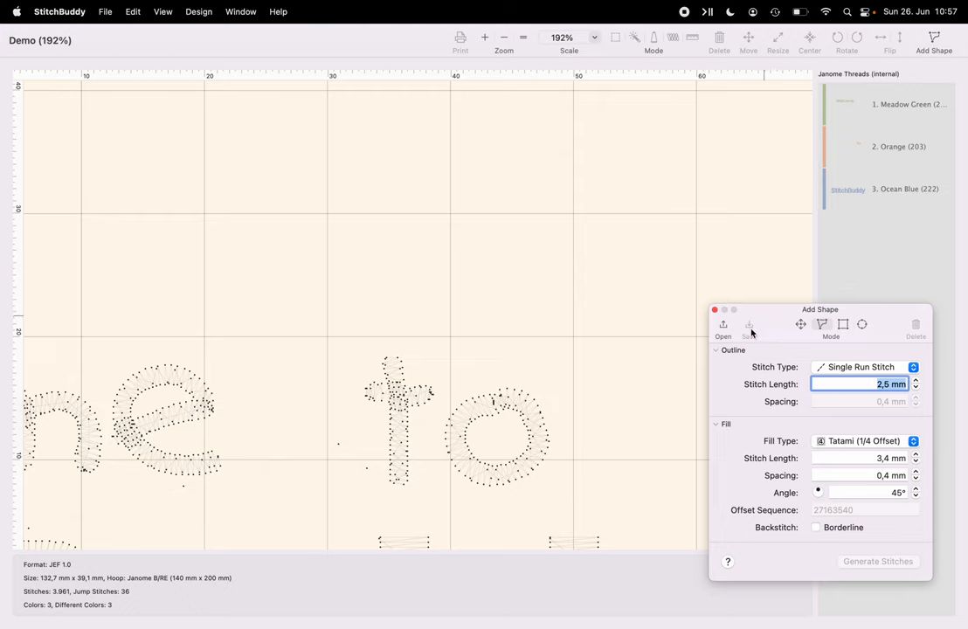
pyautogui.moveTo(723, 325)
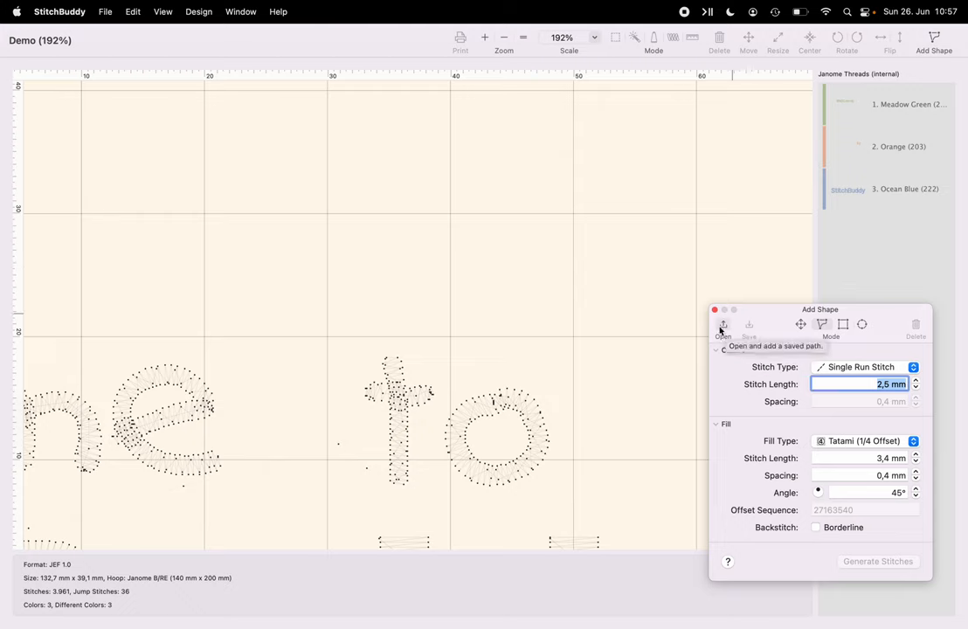
pyautogui.click(723, 328)
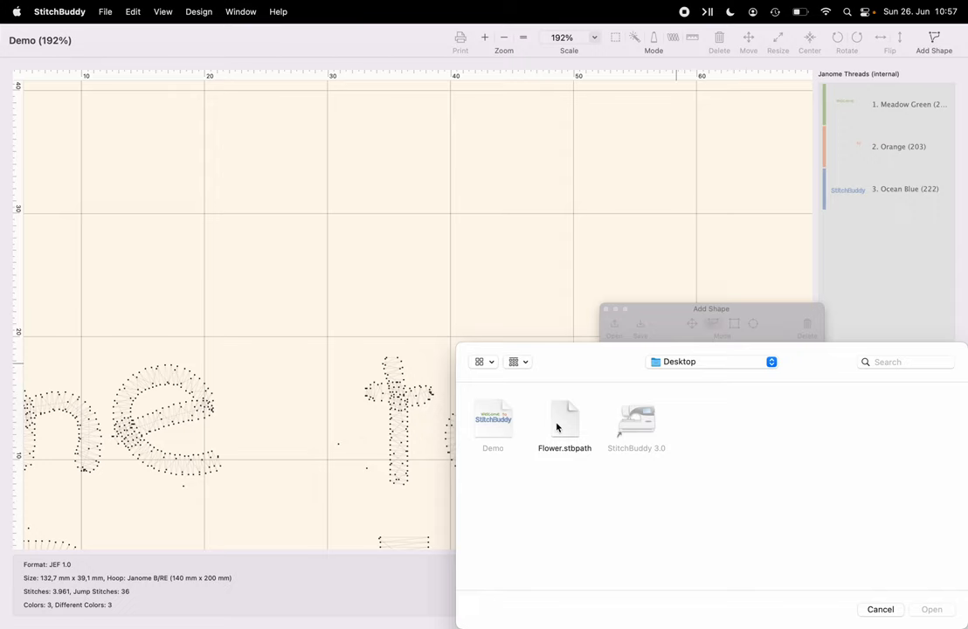
pyautogui.click(564, 419)
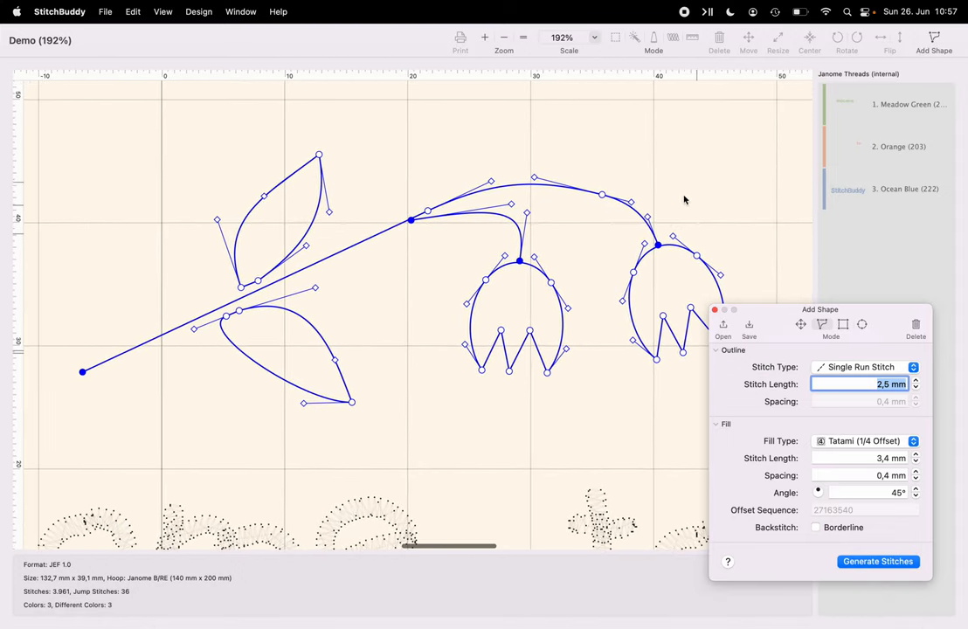
pyautogui.moveTo(690, 200)
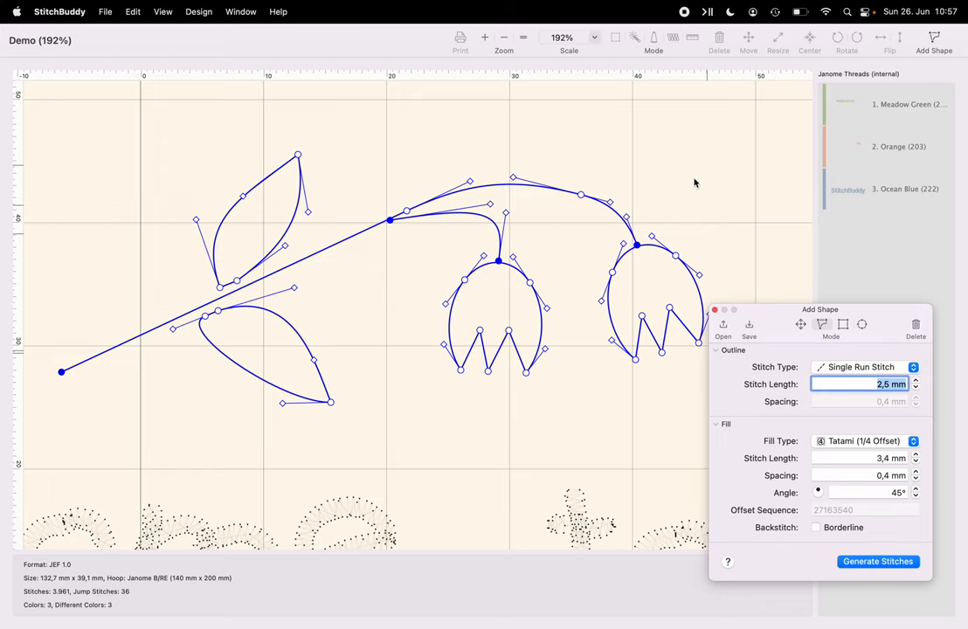
pyautogui.moveTo(684, 166)
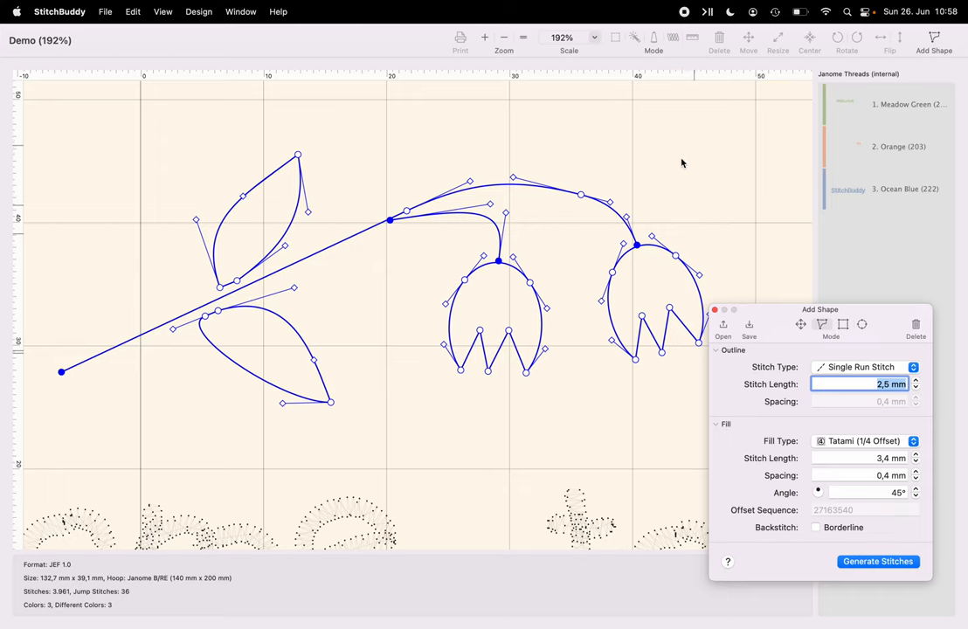
pyautogui.moveTo(658, 156)
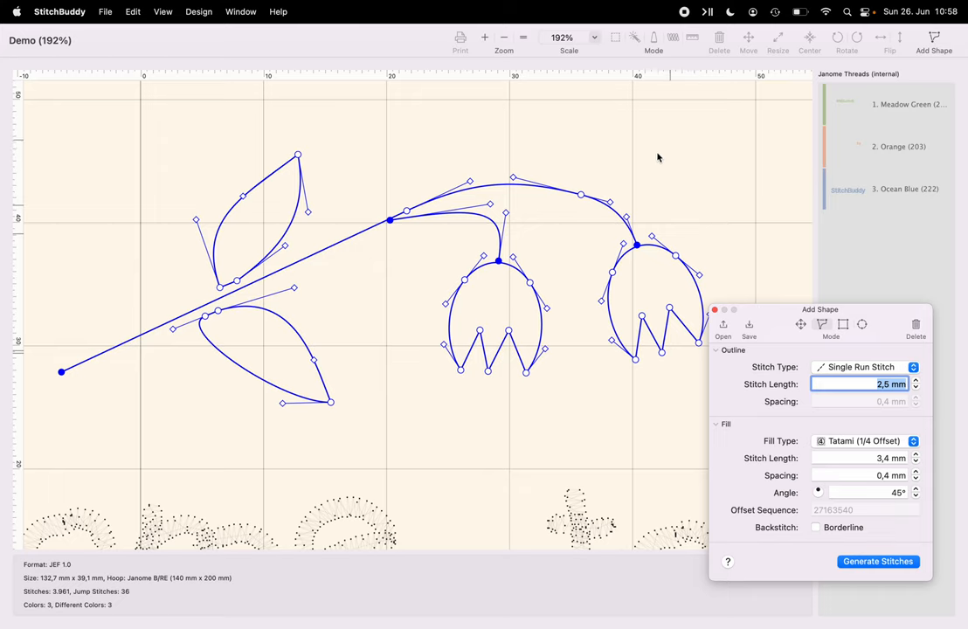
pyautogui.moveTo(521, 138)
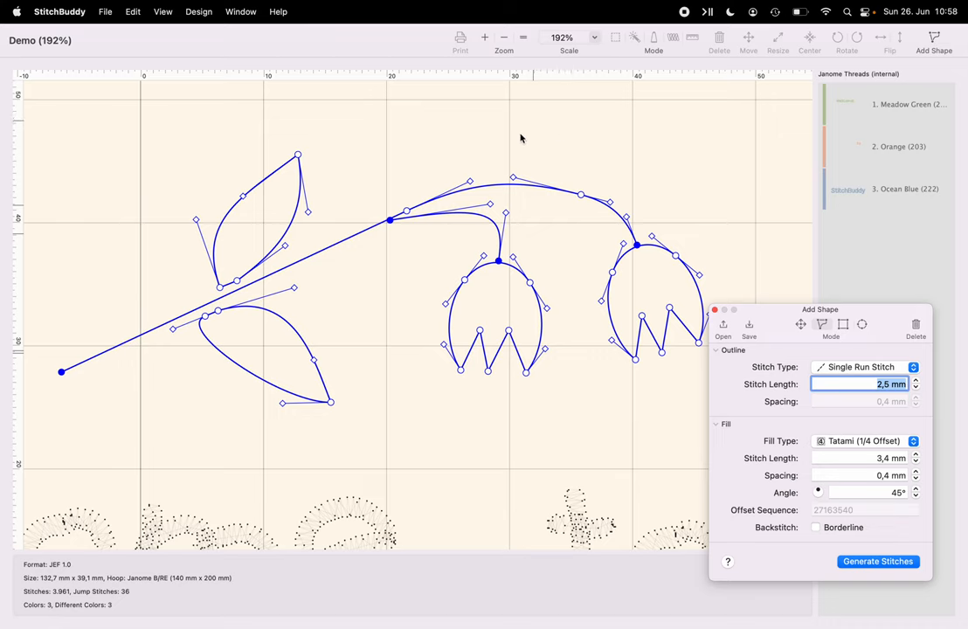
# Step: Delete the upper leaf and both blossom subpaths, leaving the stem
pyautogui.rightClick(236, 210)
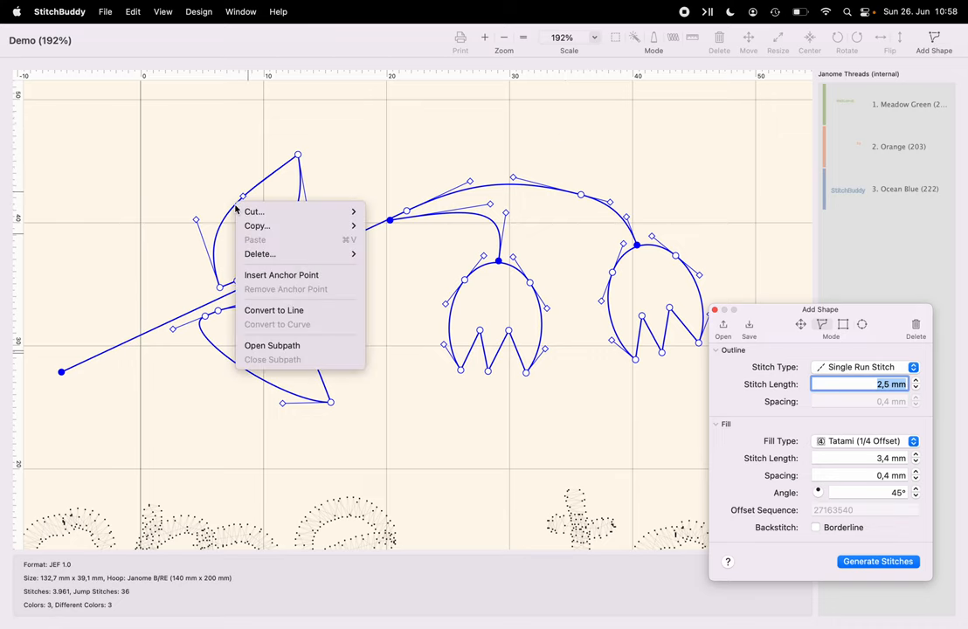
pyautogui.moveTo(260, 254)
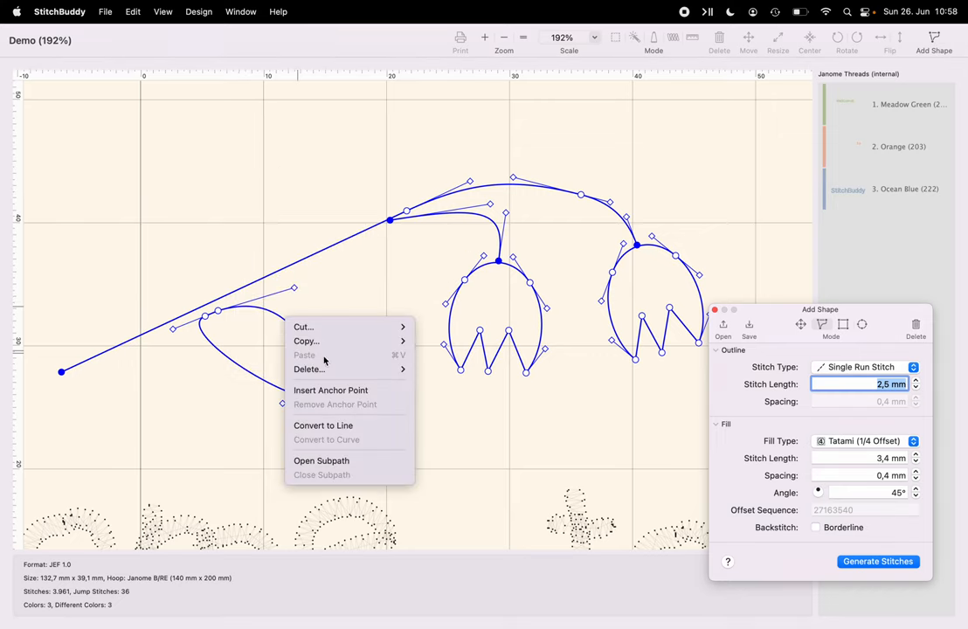
pyautogui.moveTo(309, 368)
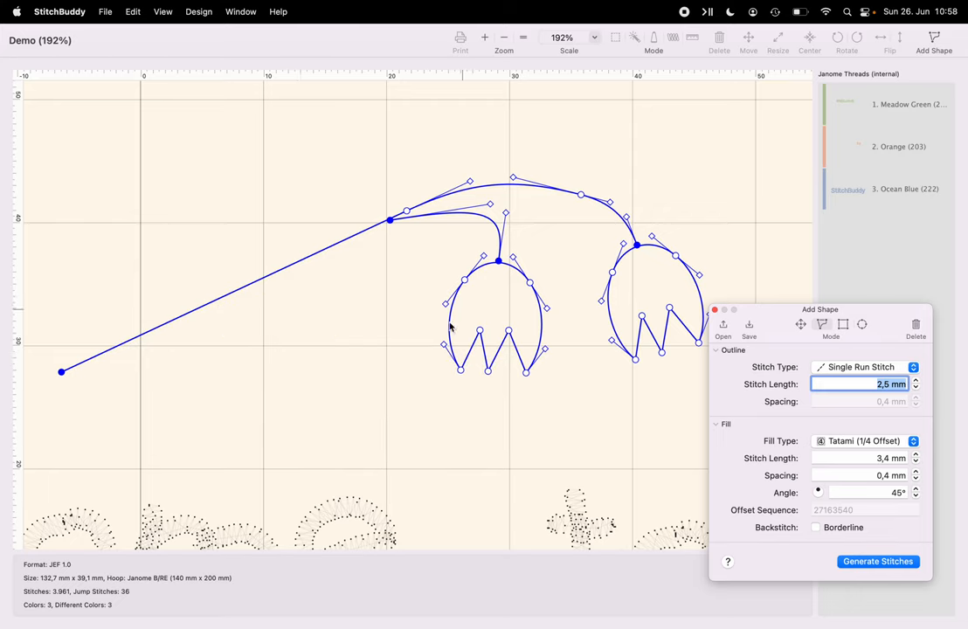
pyautogui.rightClick(451, 328)
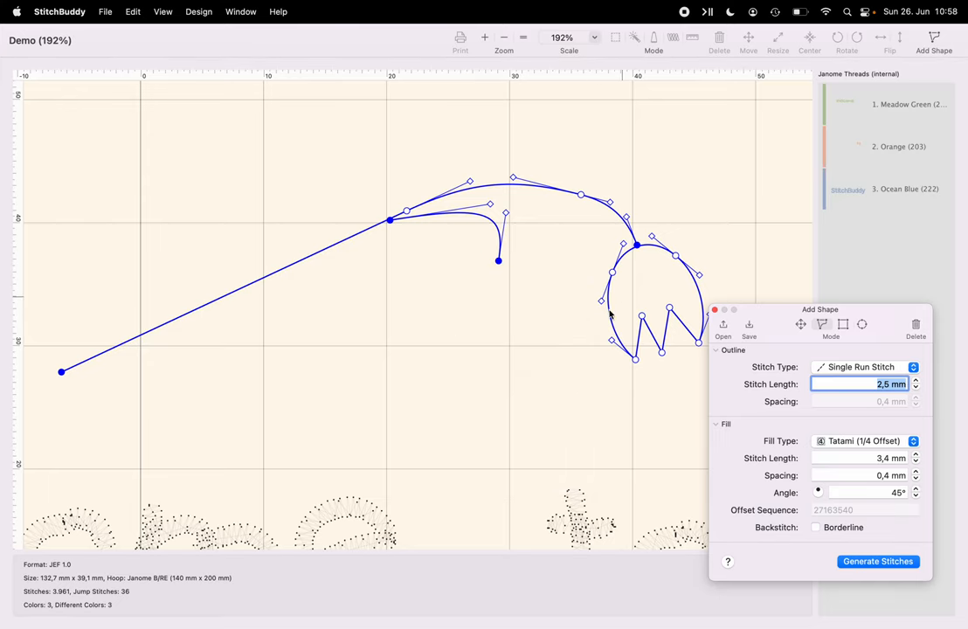
pyautogui.rightClick(610, 312)
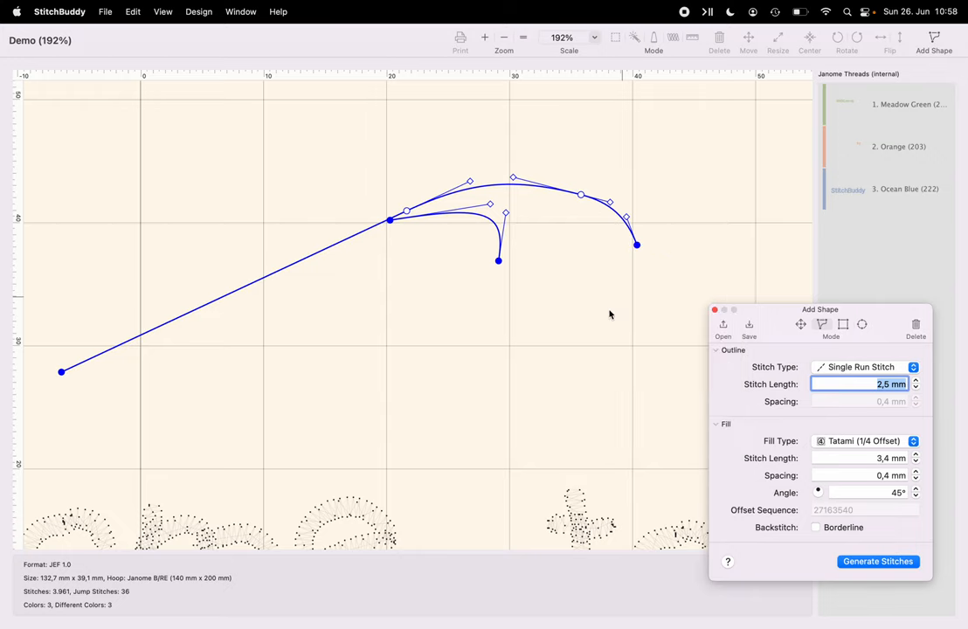
pyautogui.moveTo(616, 319)
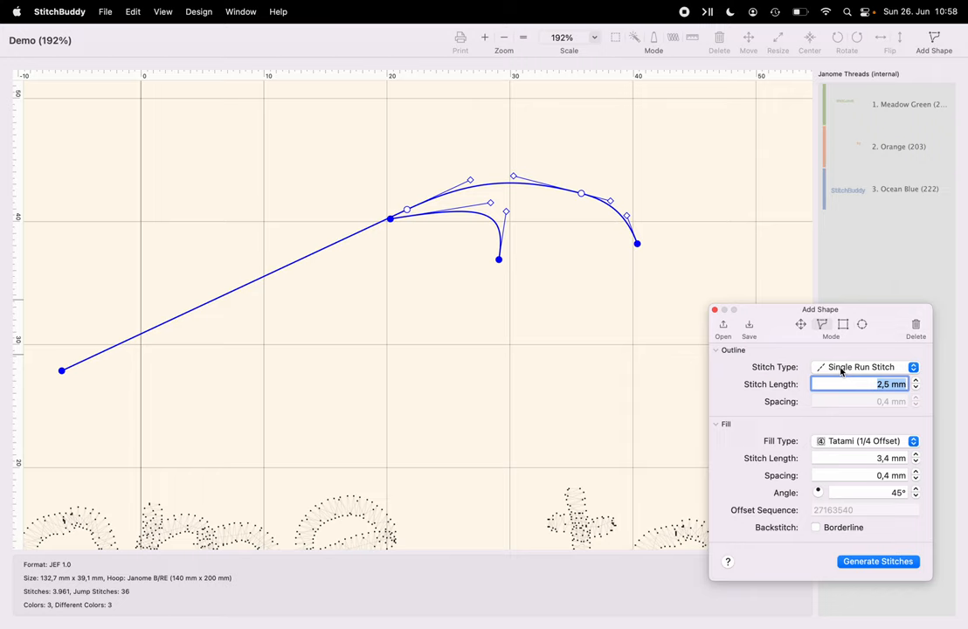
# Step: Set the stem to Zigzag Stitch, length 1,0, No Fill, and generate stitches
pyautogui.click(861, 366)
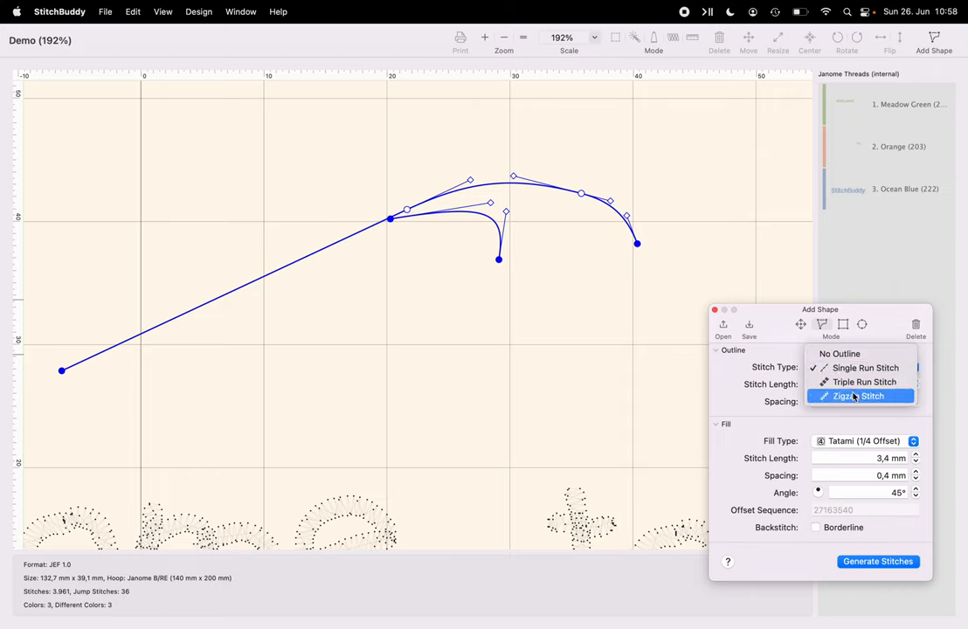
pyautogui.click(858, 396)
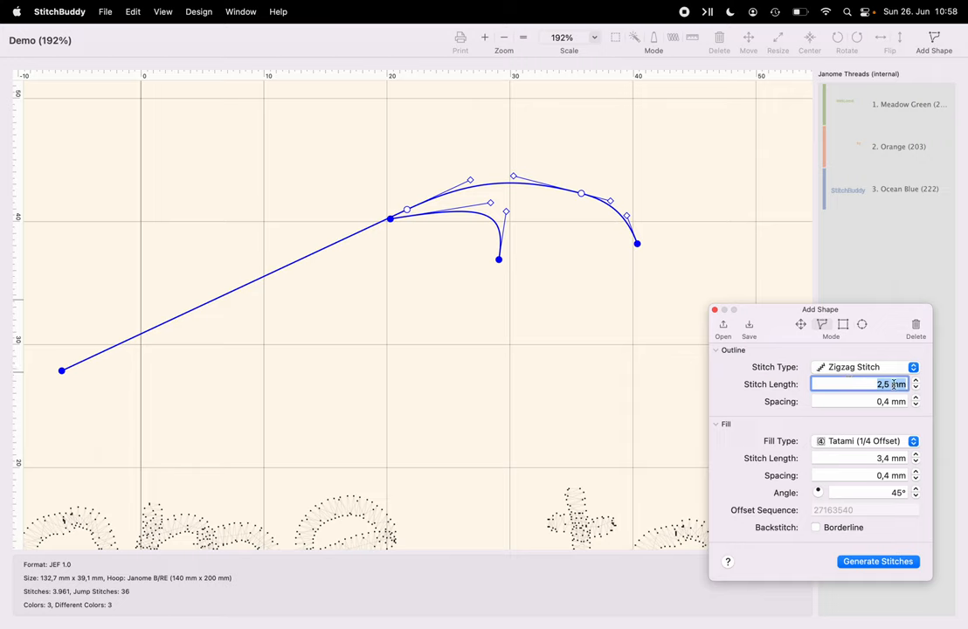
pyautogui.write('1,0')
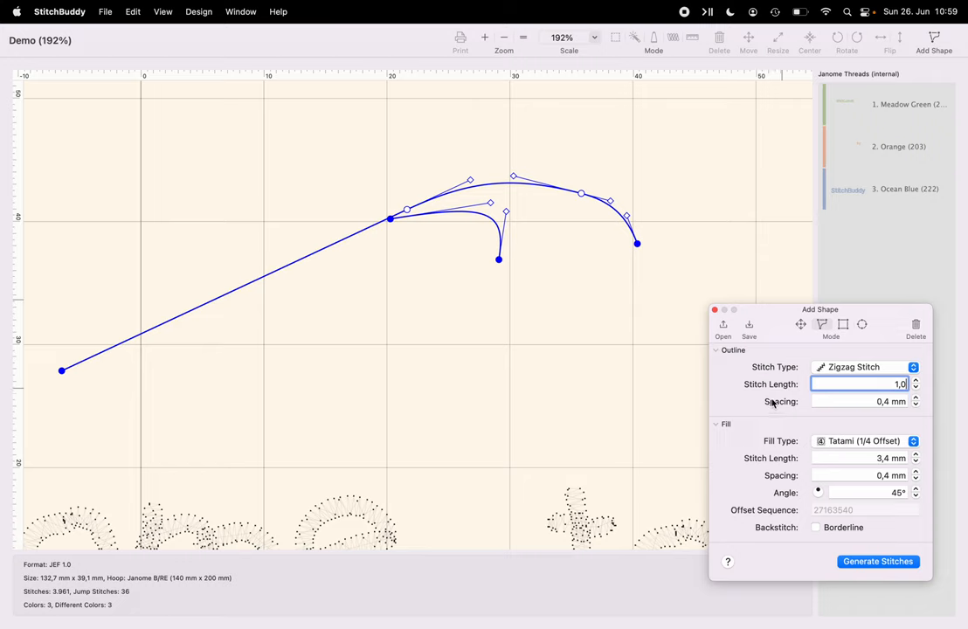
pyautogui.moveTo(788, 444)
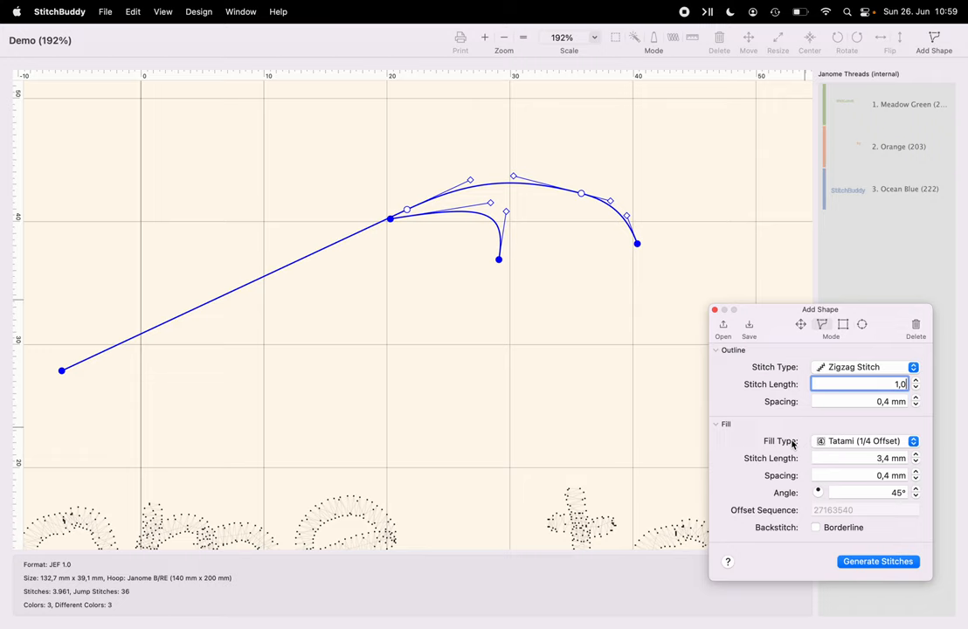
pyautogui.moveTo(772, 434)
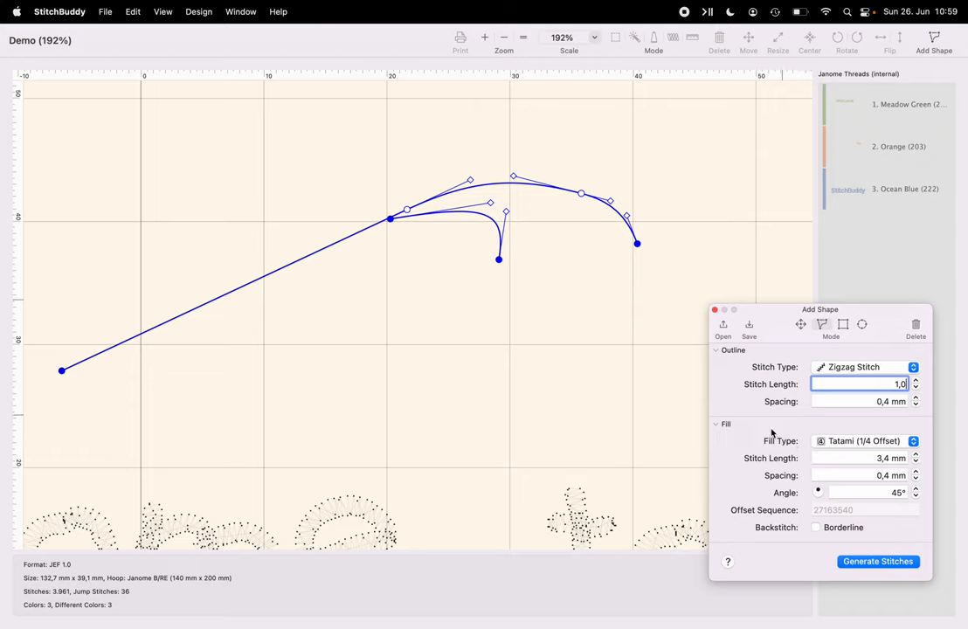
pyautogui.click(865, 440)
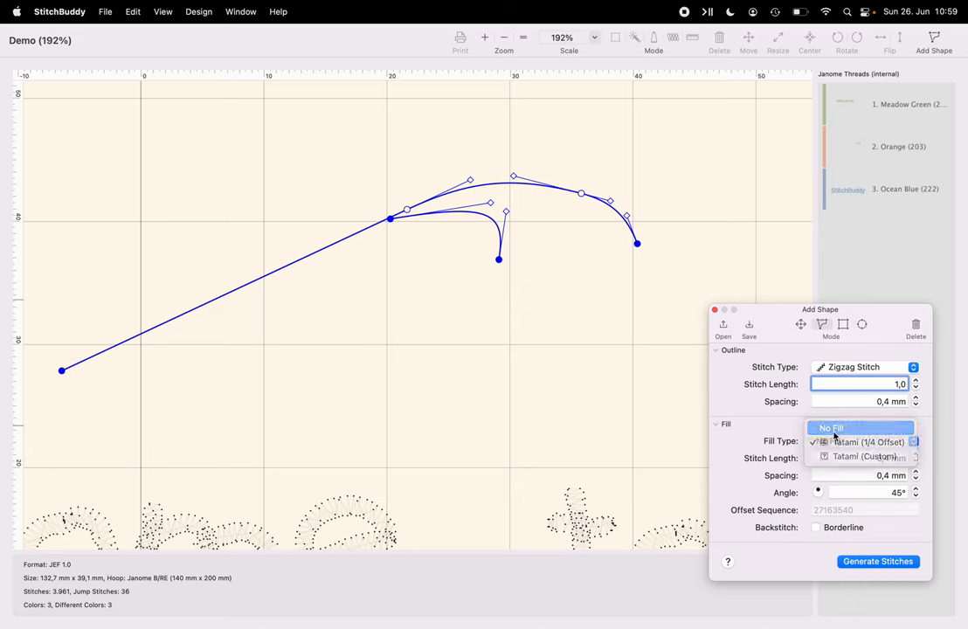
pyautogui.click(830, 427)
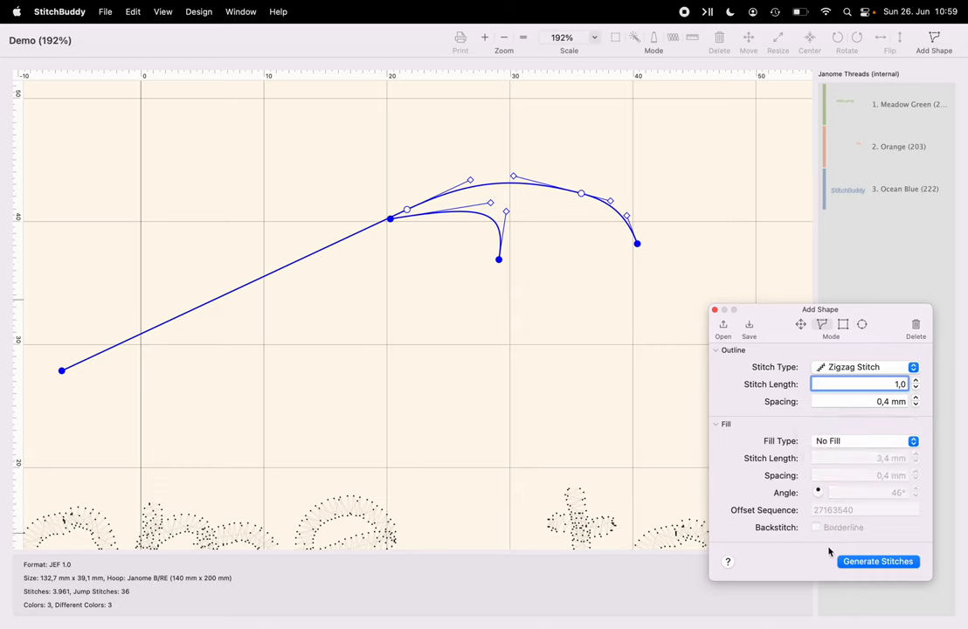
pyautogui.click(877, 561)
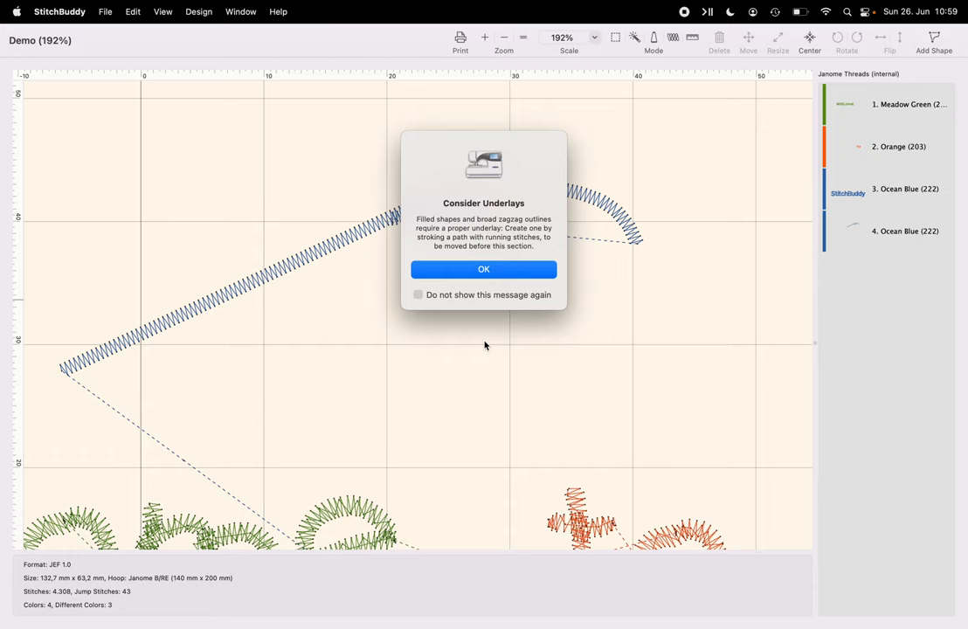
pyautogui.moveTo(476, 345)
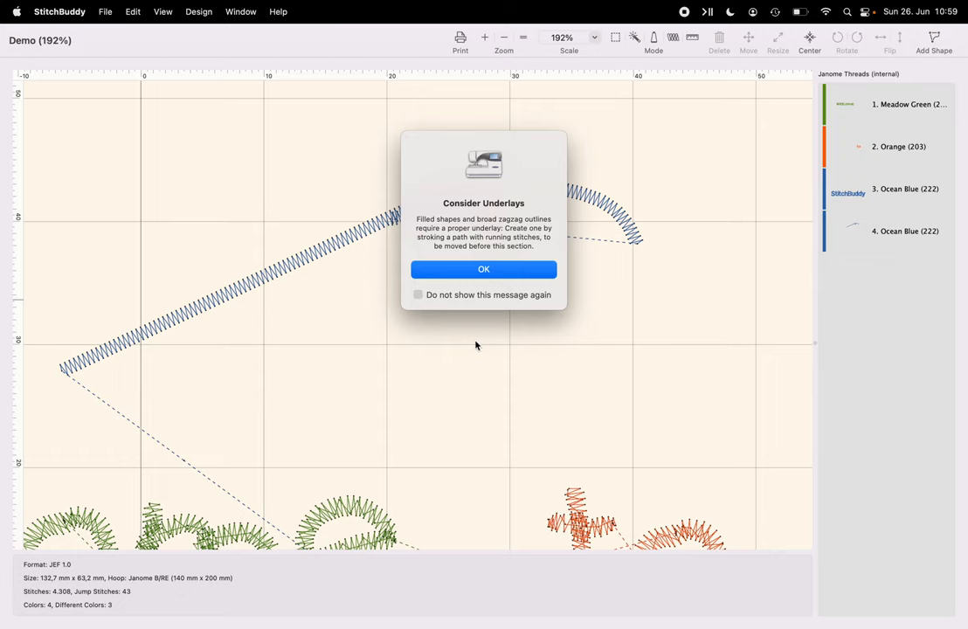
pyautogui.moveTo(476, 342)
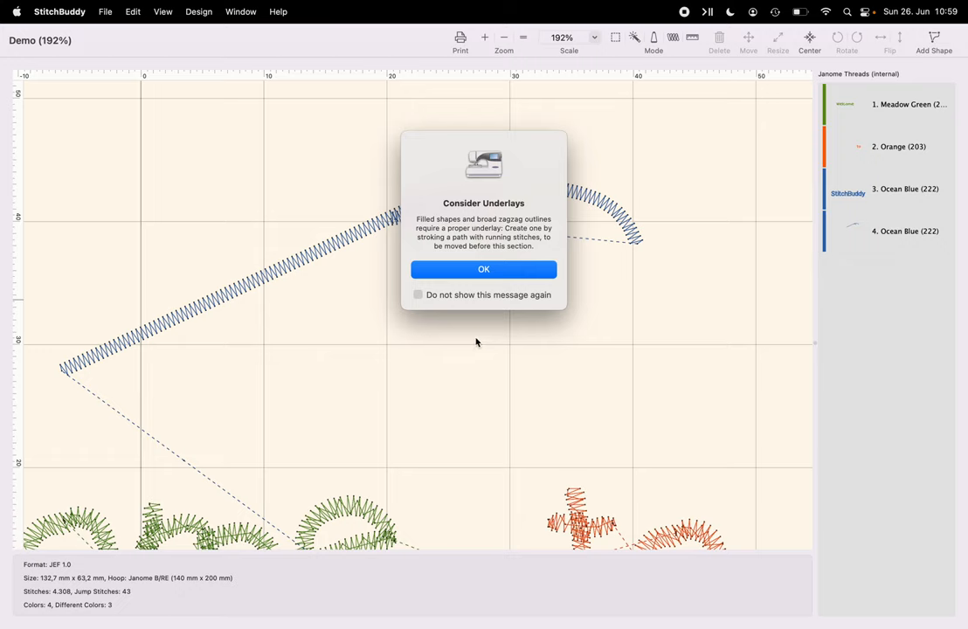
pyautogui.moveTo(502, 323)
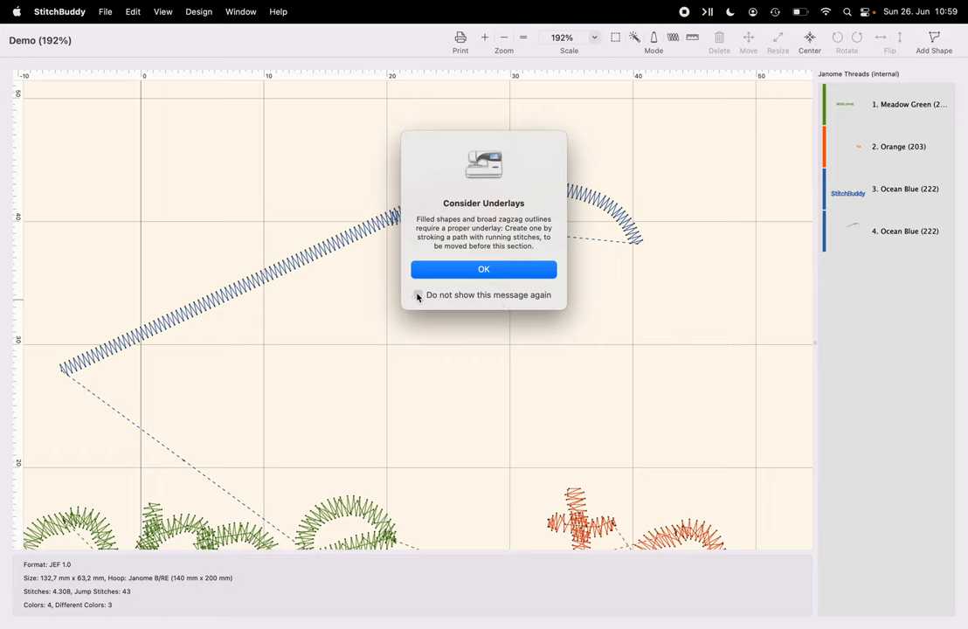
# Step: Dismiss the 'Consider Underlays' alert so it won't appear again
pyautogui.click(417, 294)
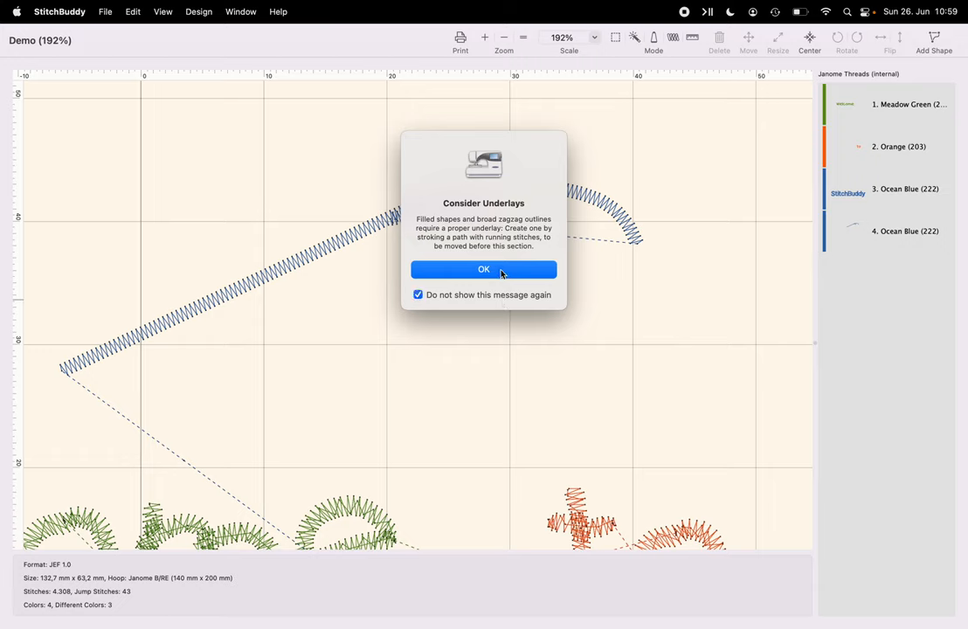
pyautogui.click(483, 269)
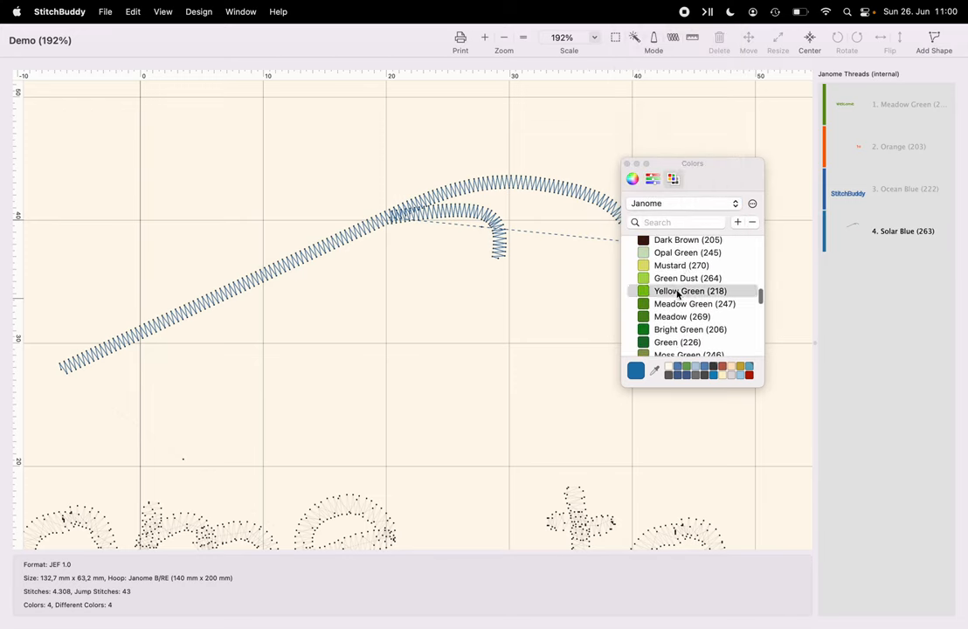
# Step: Choose Yellow Green (218) as the stem's thread colour
pyautogui.click(690, 291)
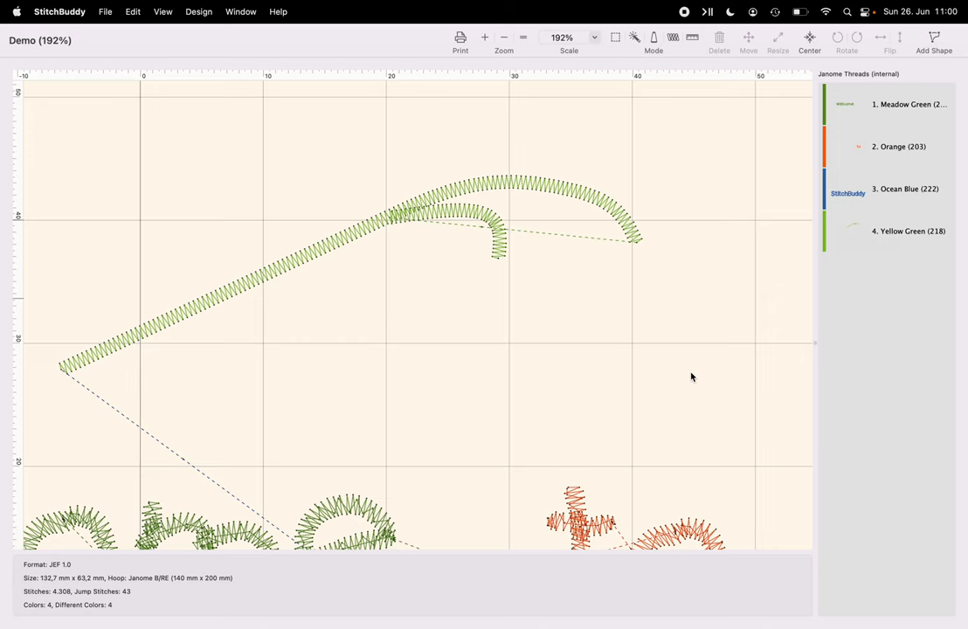
pyautogui.moveTo(904, 128)
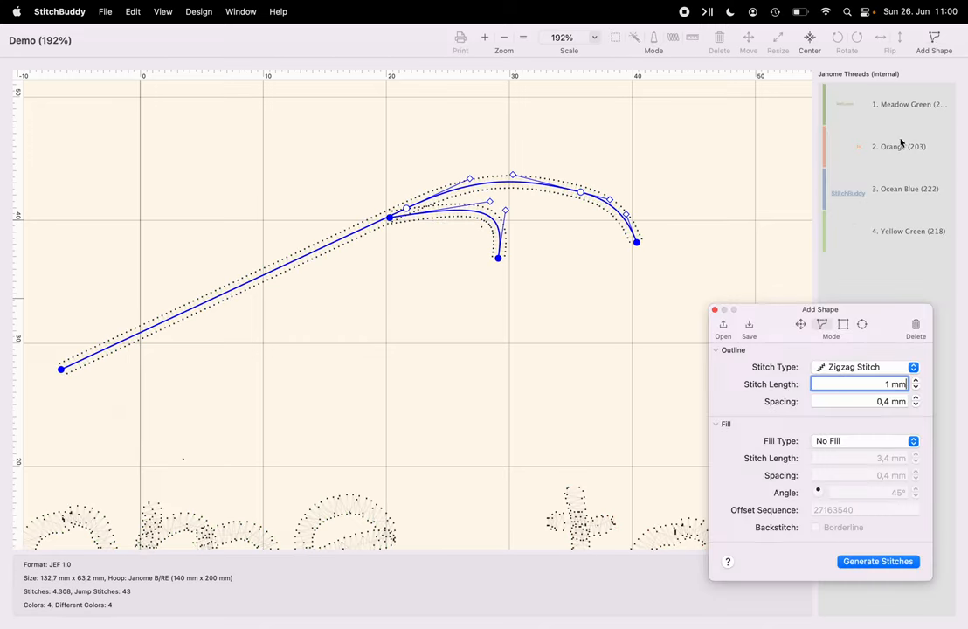
pyautogui.moveTo(681, 255)
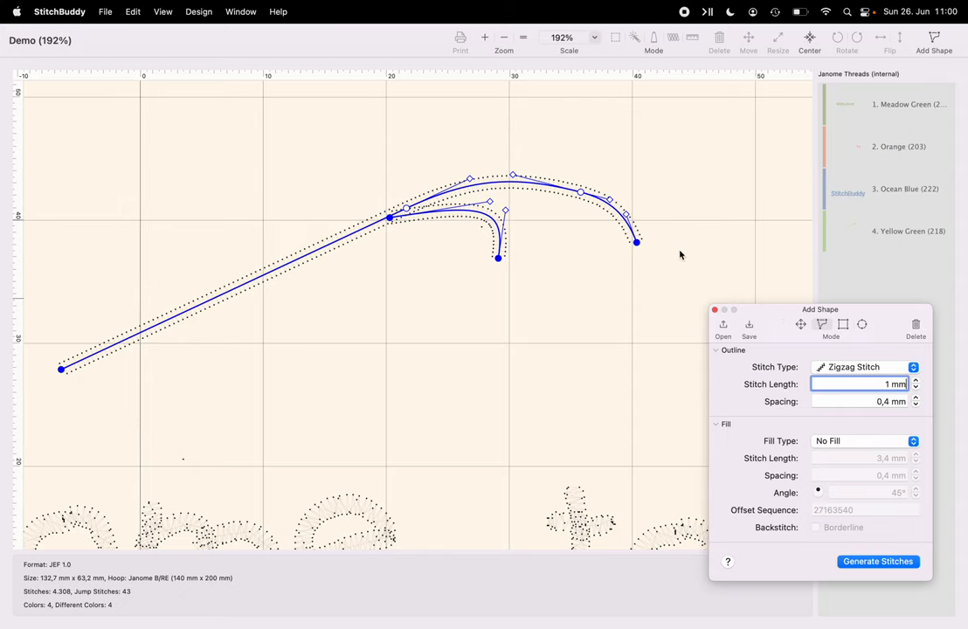
pyautogui.moveTo(359, 241)
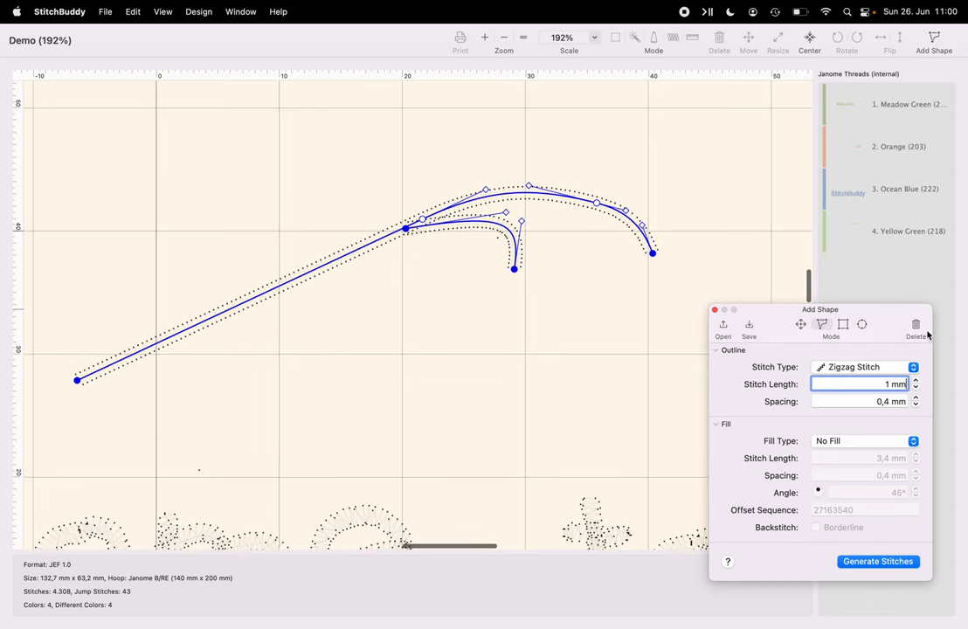
# Step: Clear the stem path, reload the flower paths, and delete the stem and blossoms
pyautogui.click(916, 327)
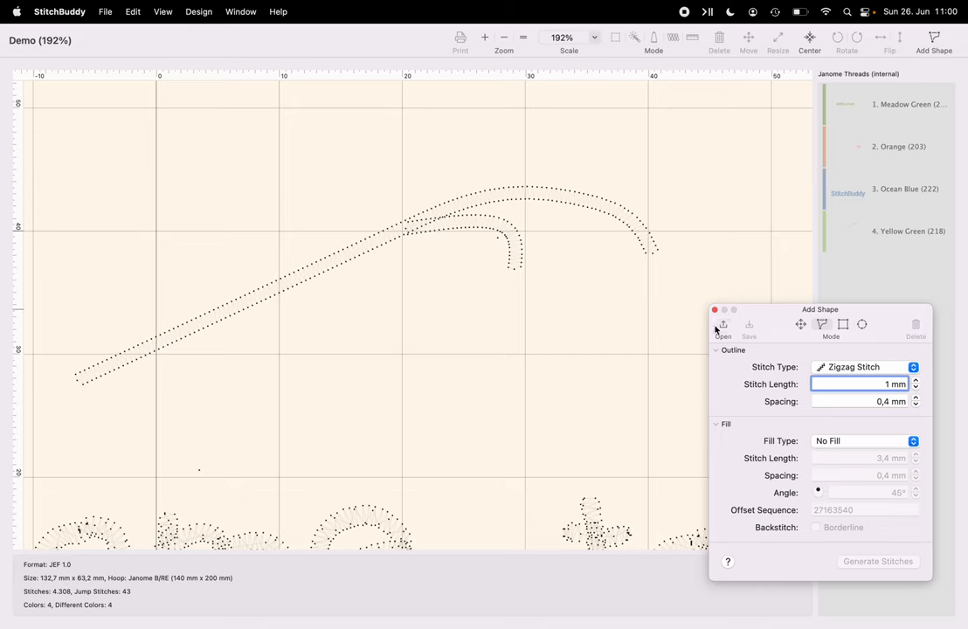
pyautogui.click(723, 324)
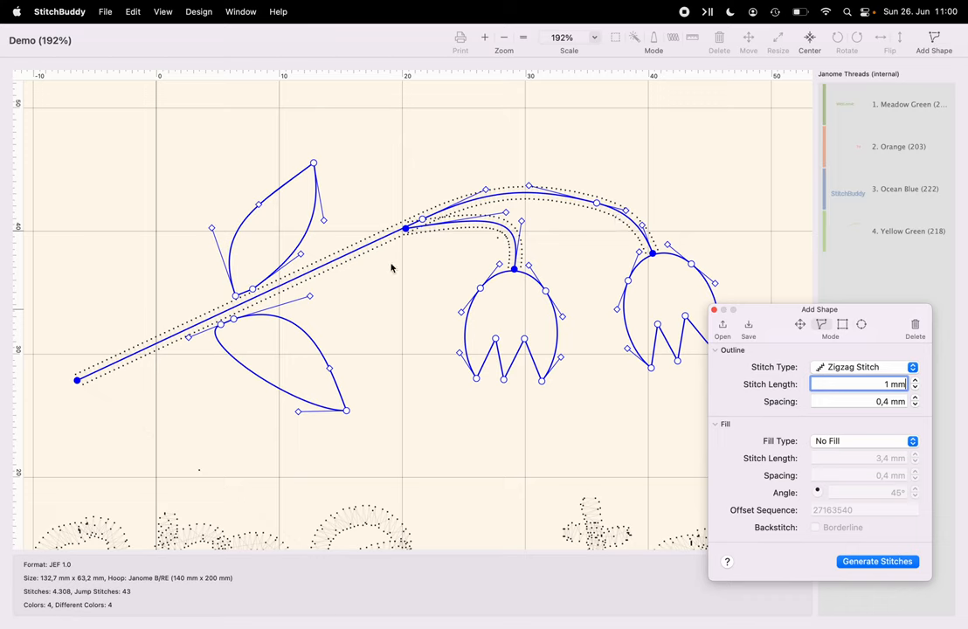
pyautogui.moveTo(136, 358)
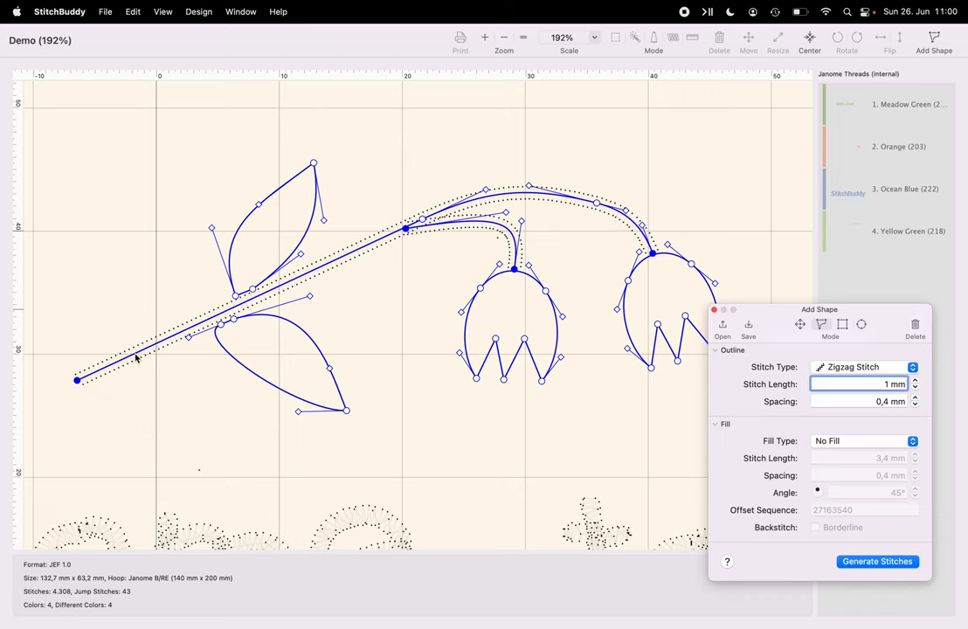
pyautogui.rightClick(140, 358)
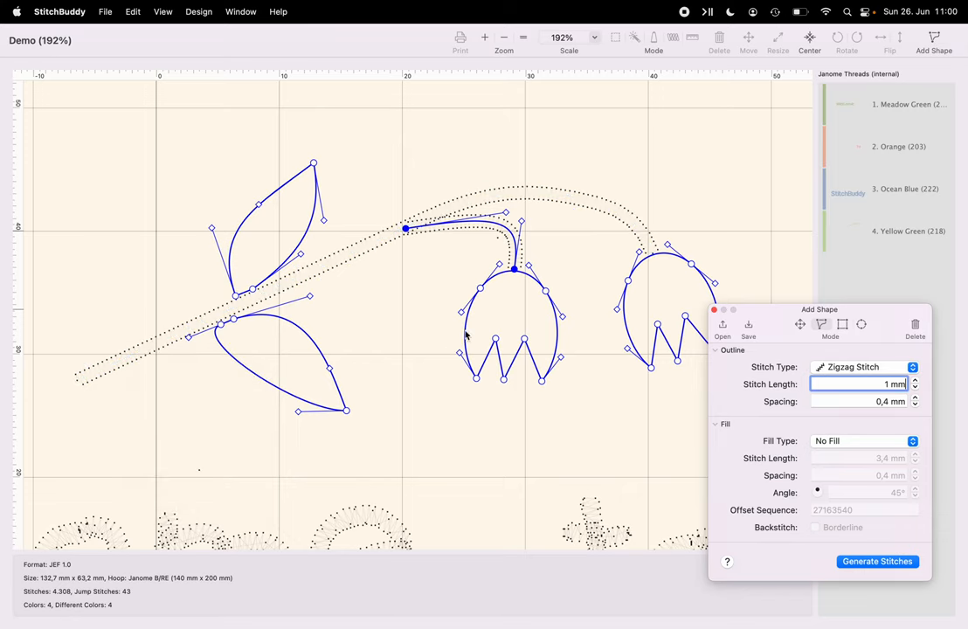
pyautogui.rightClick(468, 332)
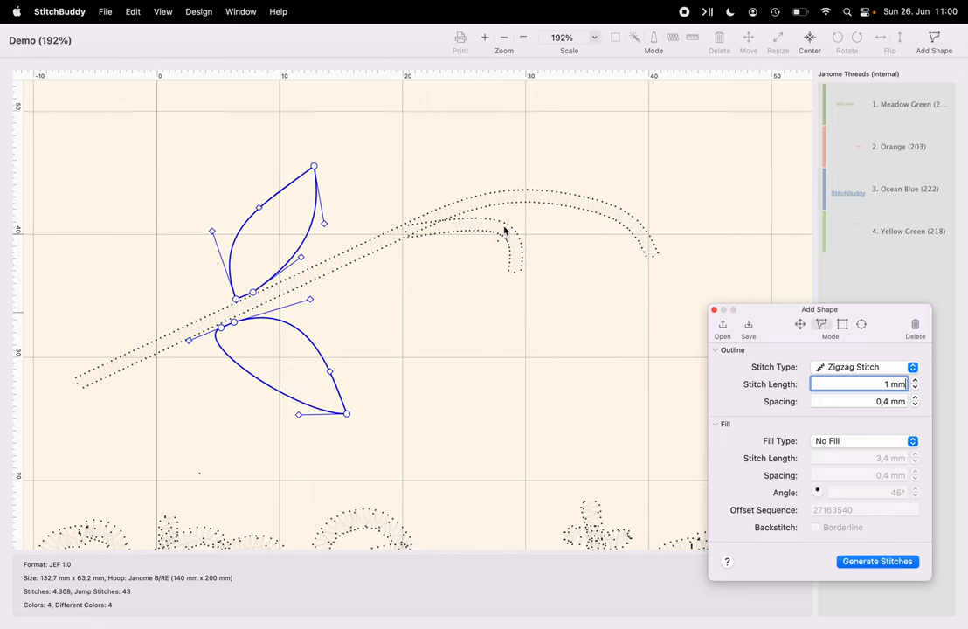
pyautogui.moveTo(708, 234)
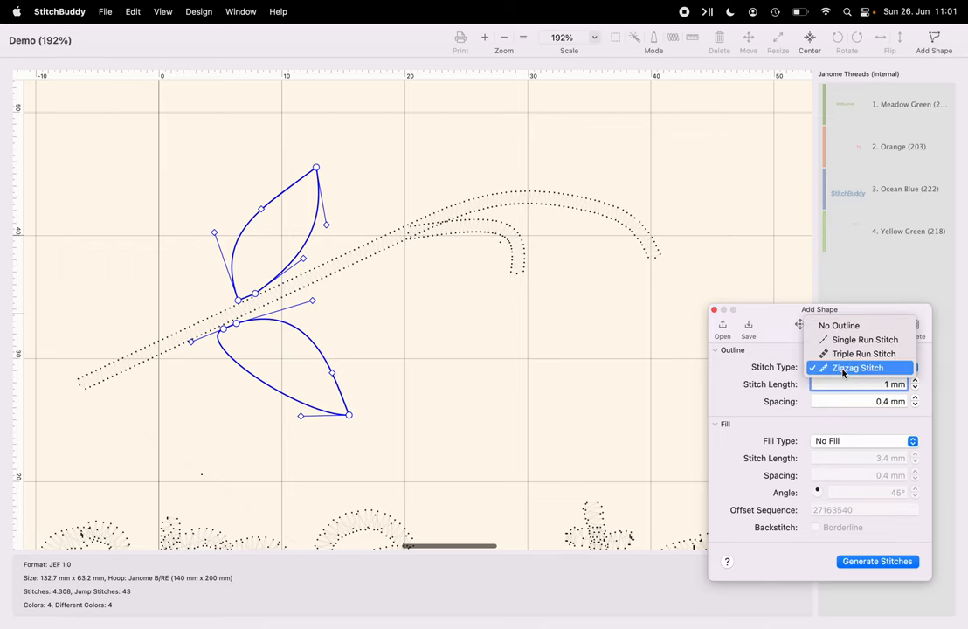
pyautogui.moveTo(863, 353)
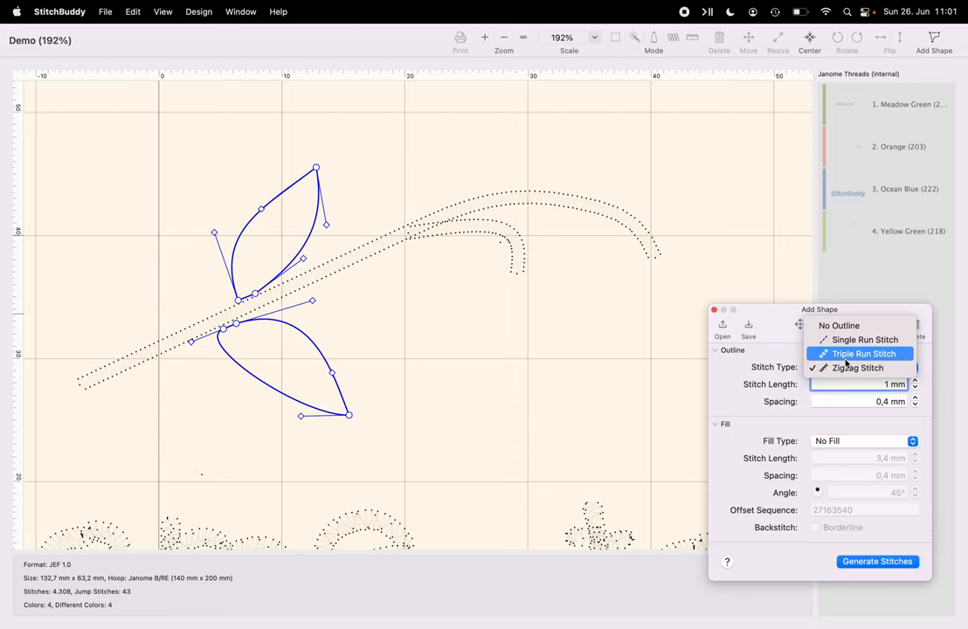
# Step: Give the leaves a 2,2 mm Triple Run outline with Tatami (1/4 Offset) fill
pyautogui.click(863, 353)
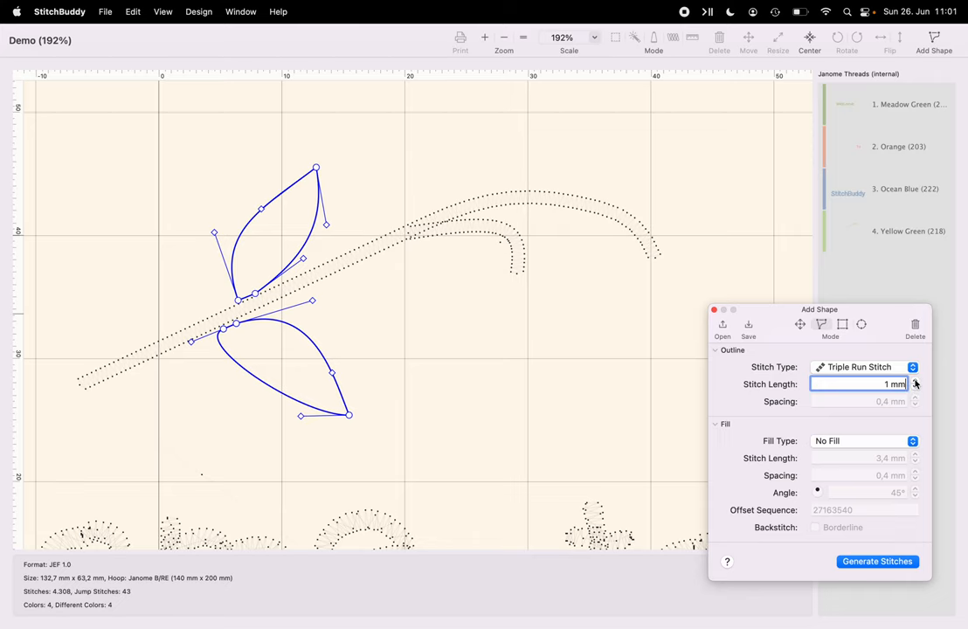
pyautogui.click(913, 381)
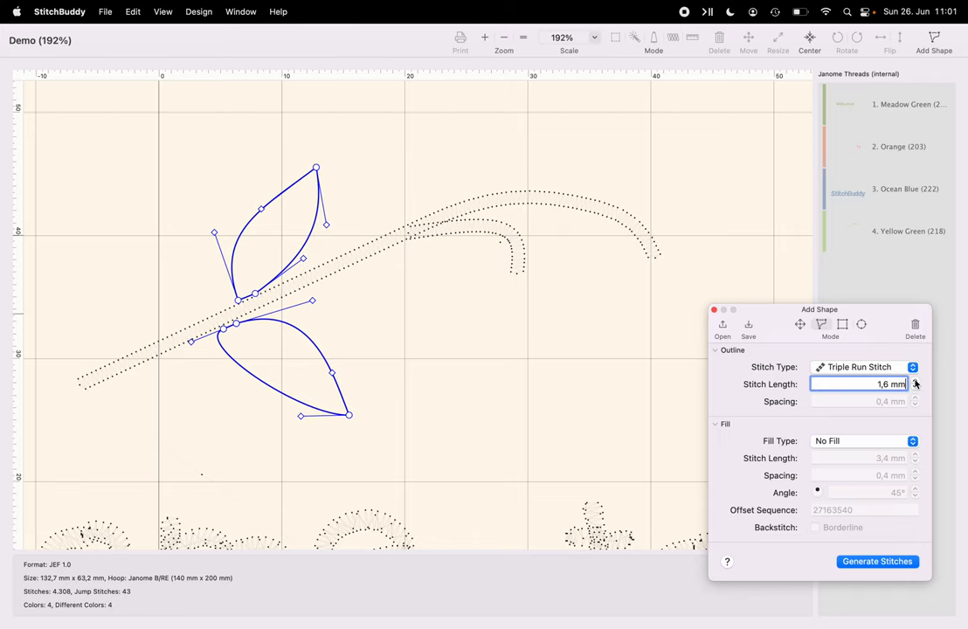
pyautogui.click(914, 381)
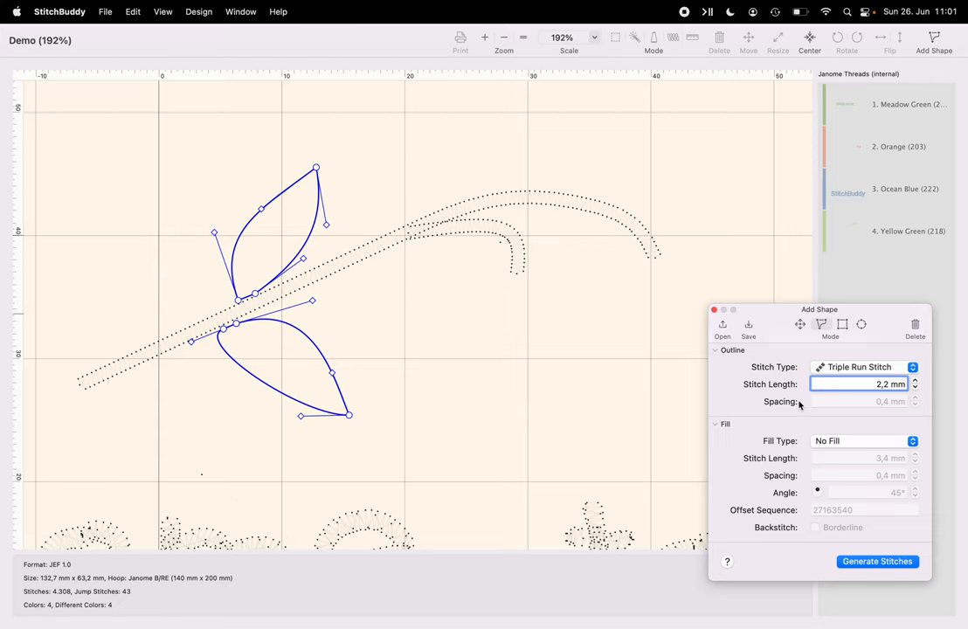
pyautogui.moveTo(816, 395)
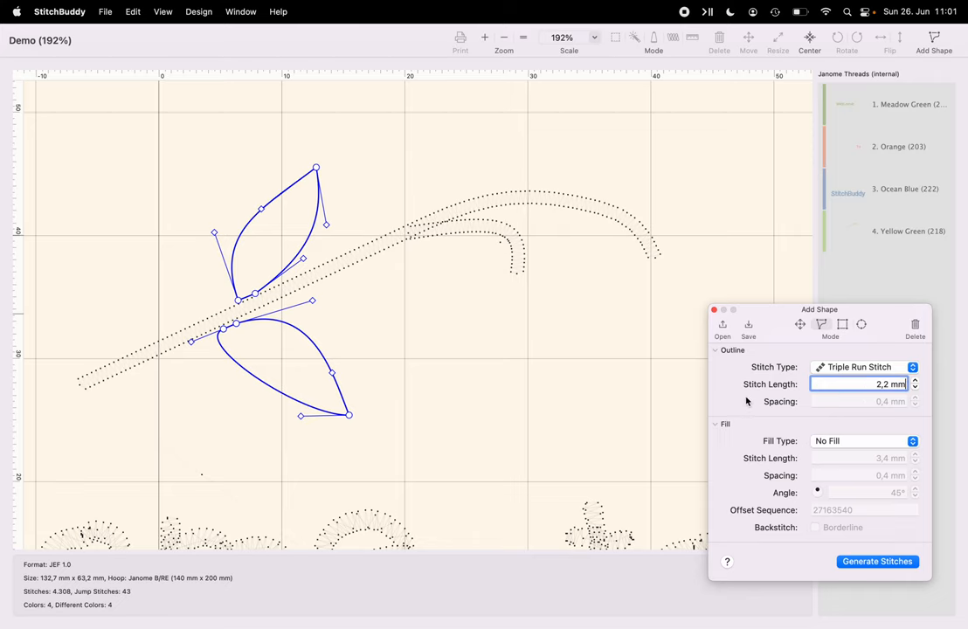
pyautogui.moveTo(825, 445)
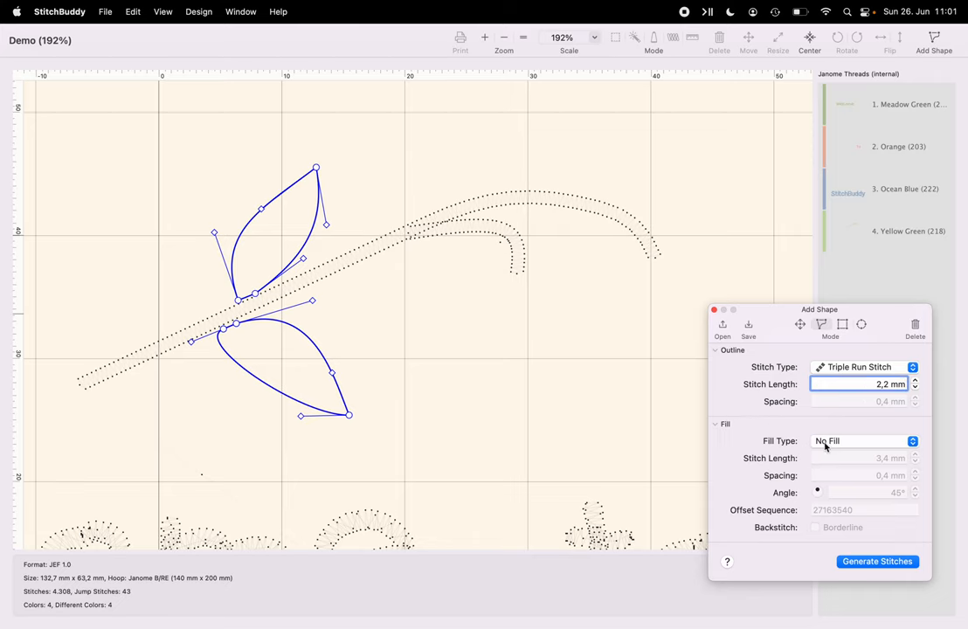
pyautogui.click(864, 441)
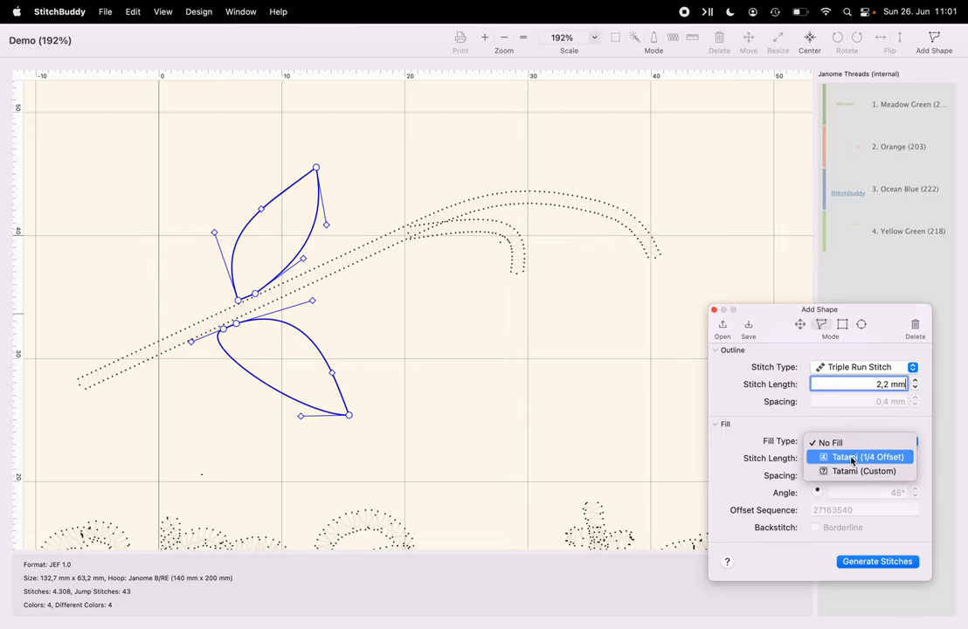
pyautogui.click(863, 457)
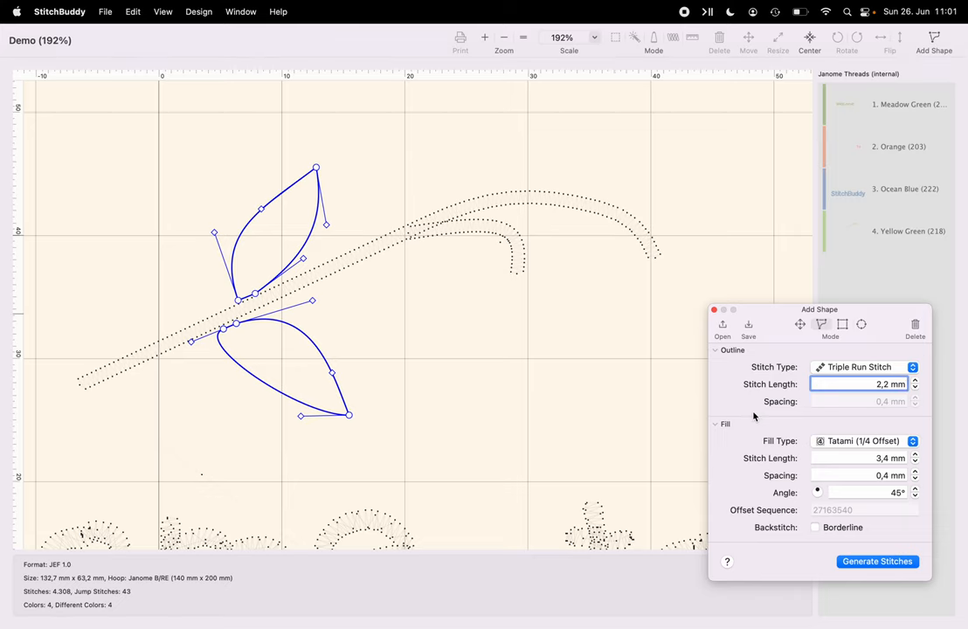
pyautogui.moveTo(786, 441)
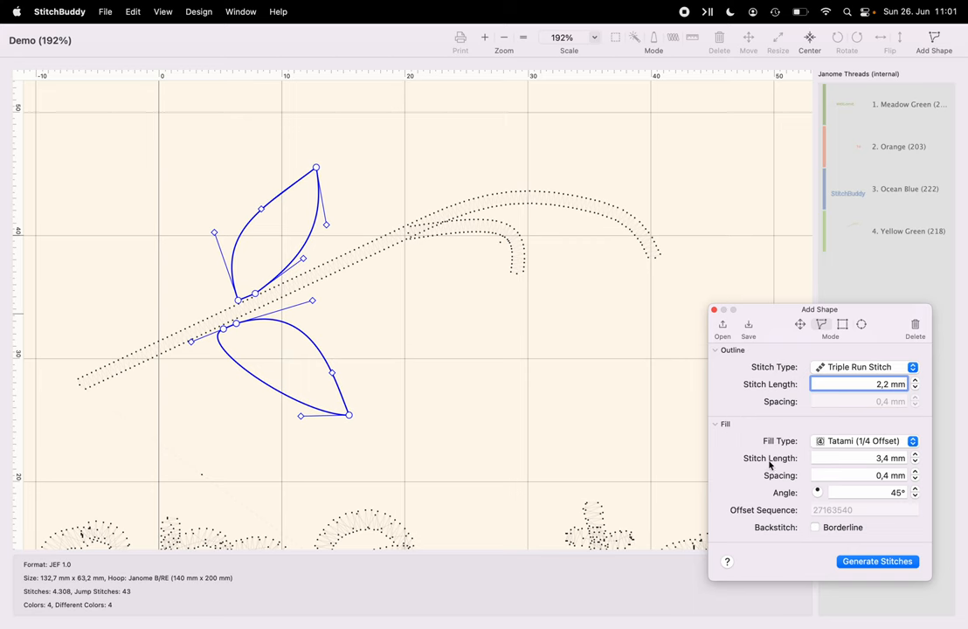
pyautogui.click(876, 560)
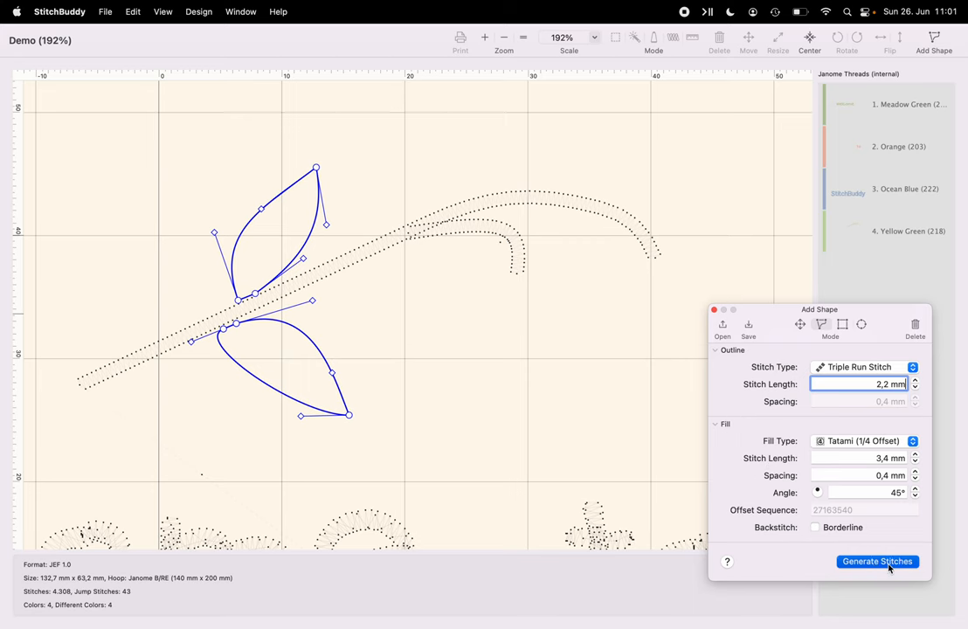
# Step: Stitch the two leaves and recolour thread 5 to Meadow (269)
pyautogui.click(876, 560)
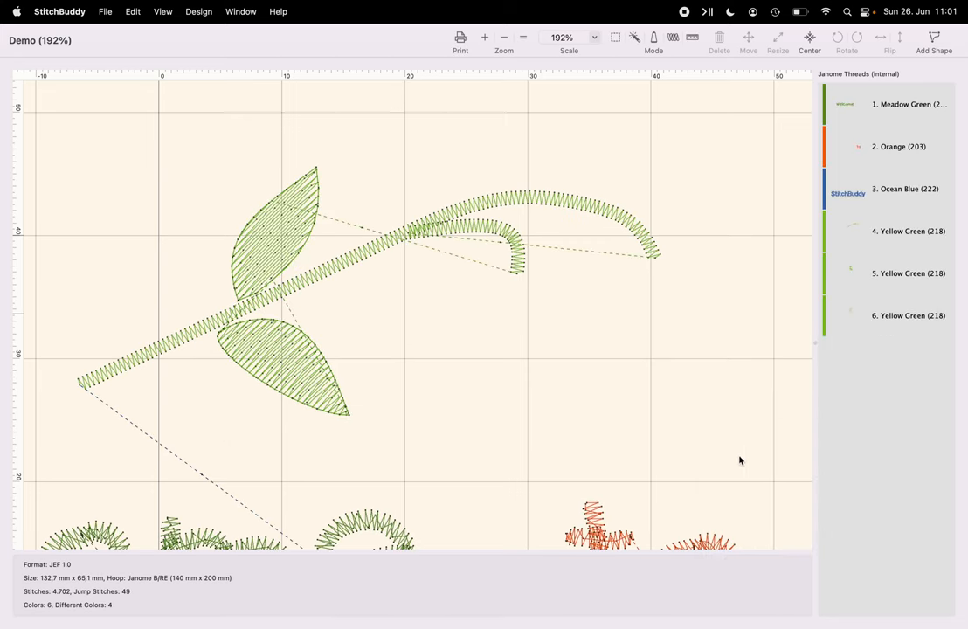
pyautogui.moveTo(916, 248)
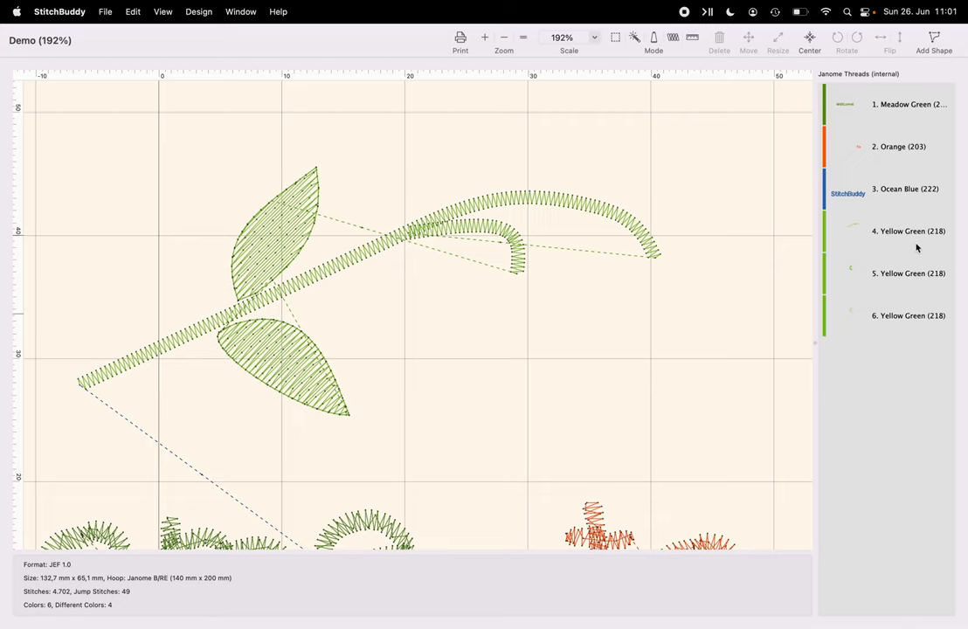
pyautogui.moveTo(909, 305)
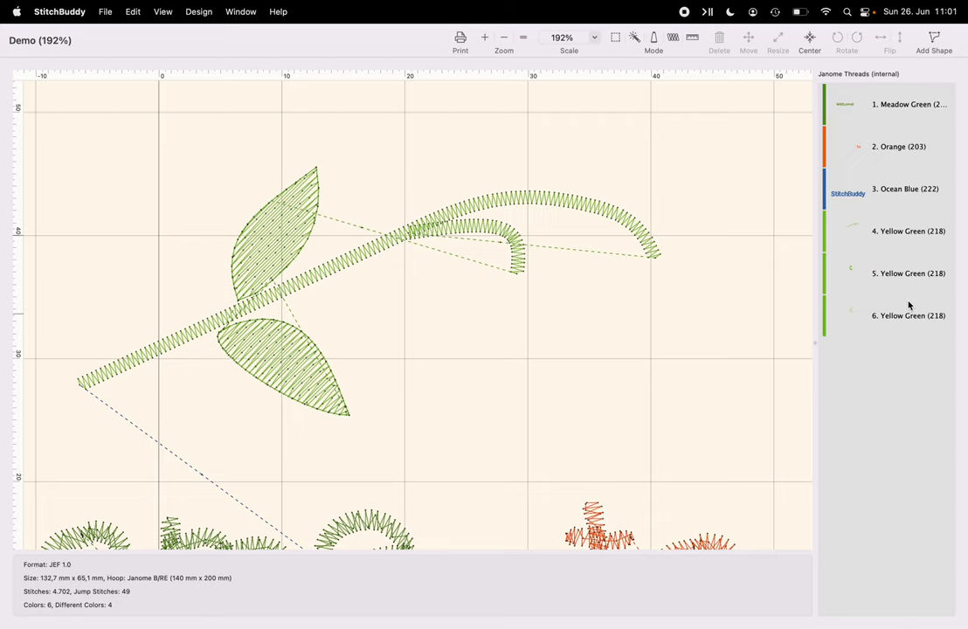
pyautogui.moveTo(900, 293)
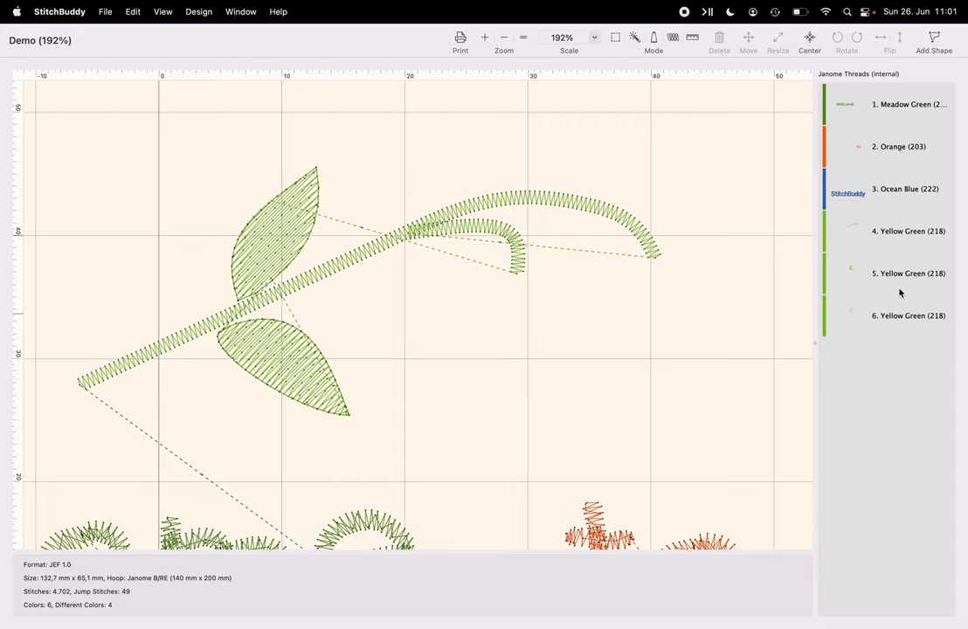
pyautogui.moveTo(893, 283)
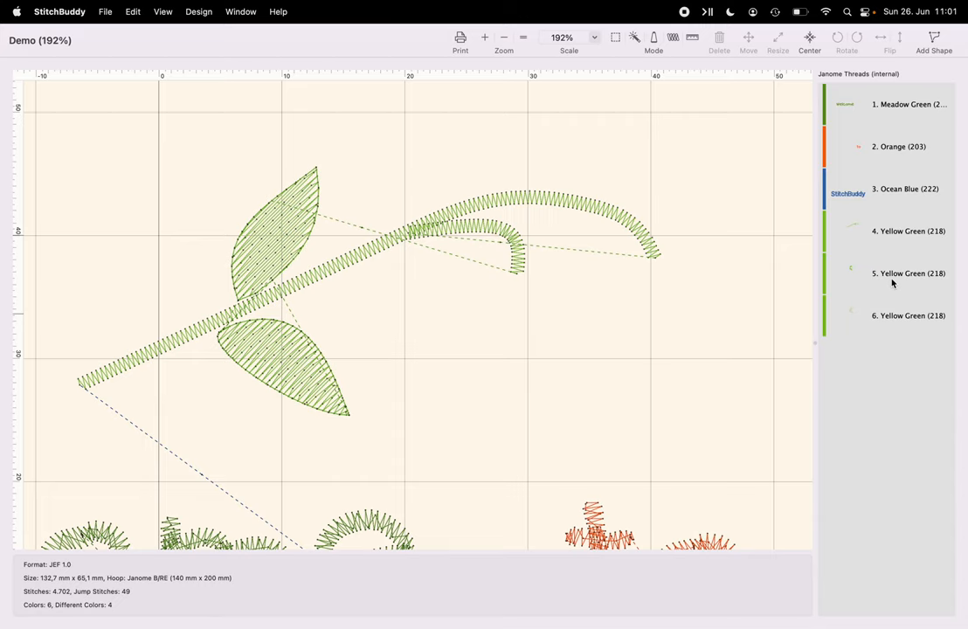
pyautogui.moveTo(904, 281)
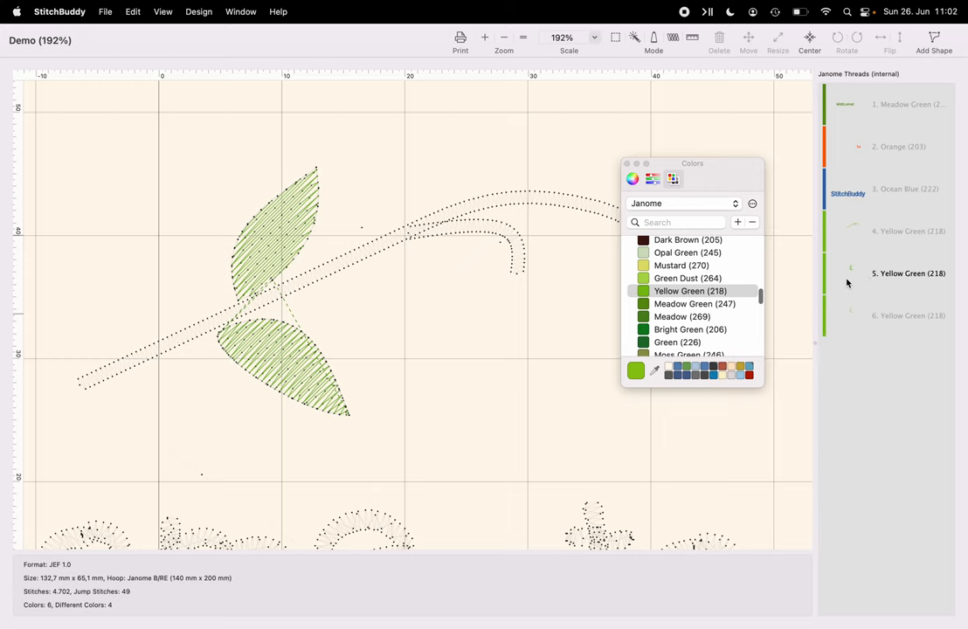
pyautogui.click(682, 317)
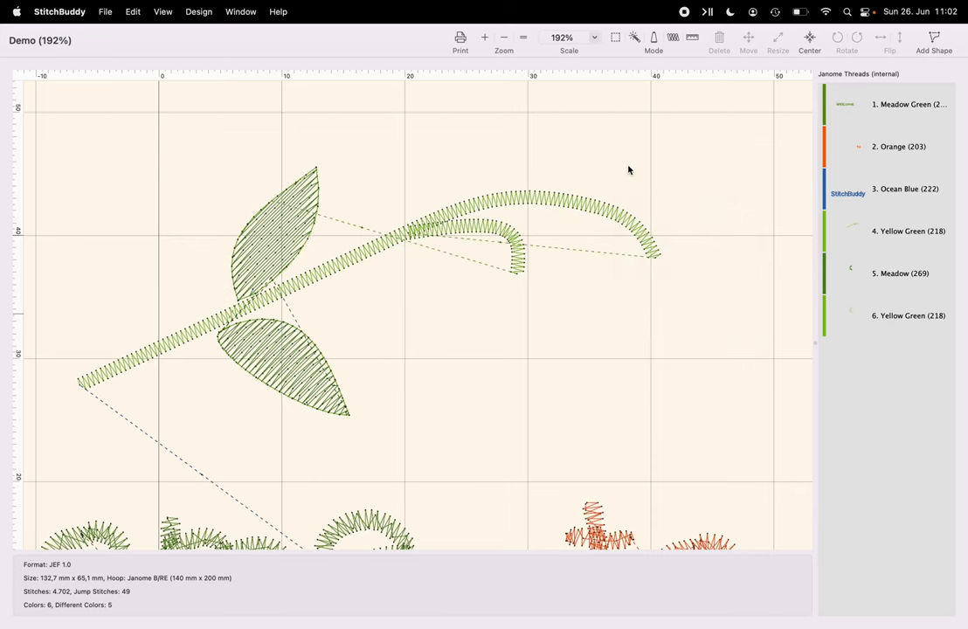
pyautogui.moveTo(664, 171)
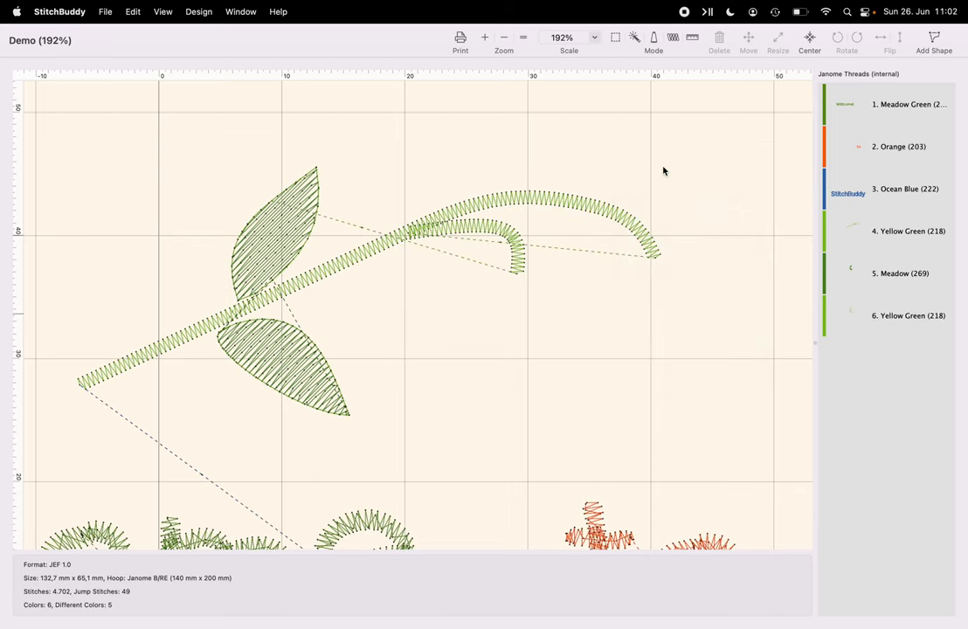
pyautogui.moveTo(697, 167)
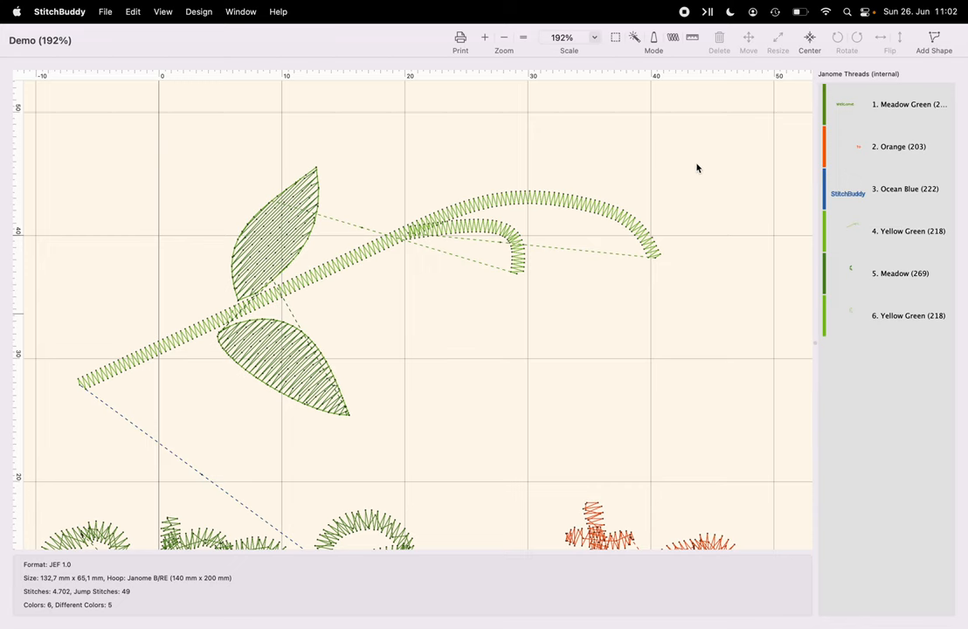
# Step: Clear the leaf path, reopen Flower.stbpath, and delete the stem curve
pyautogui.click(932, 40)
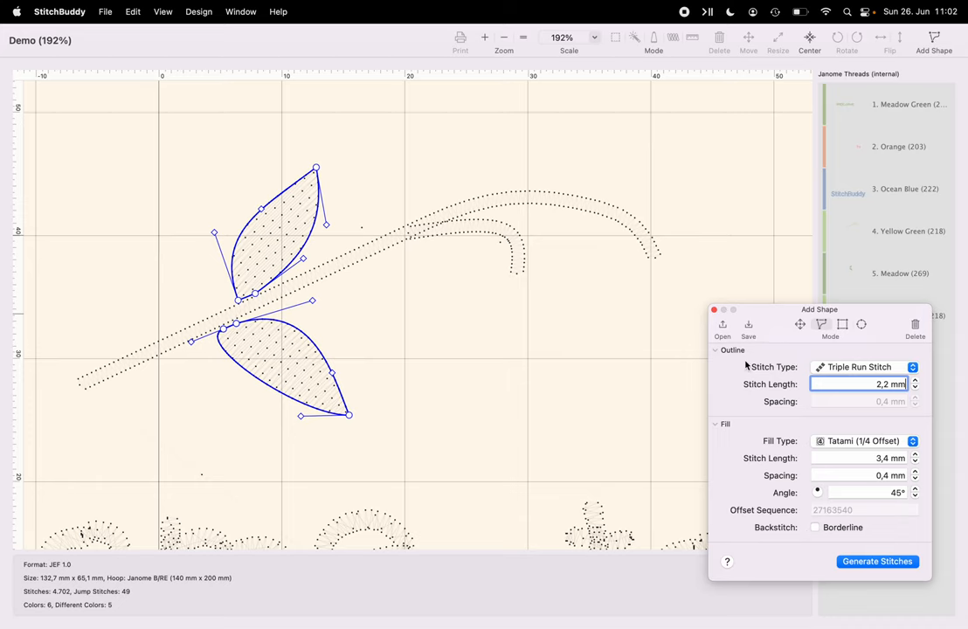
pyautogui.click(876, 561)
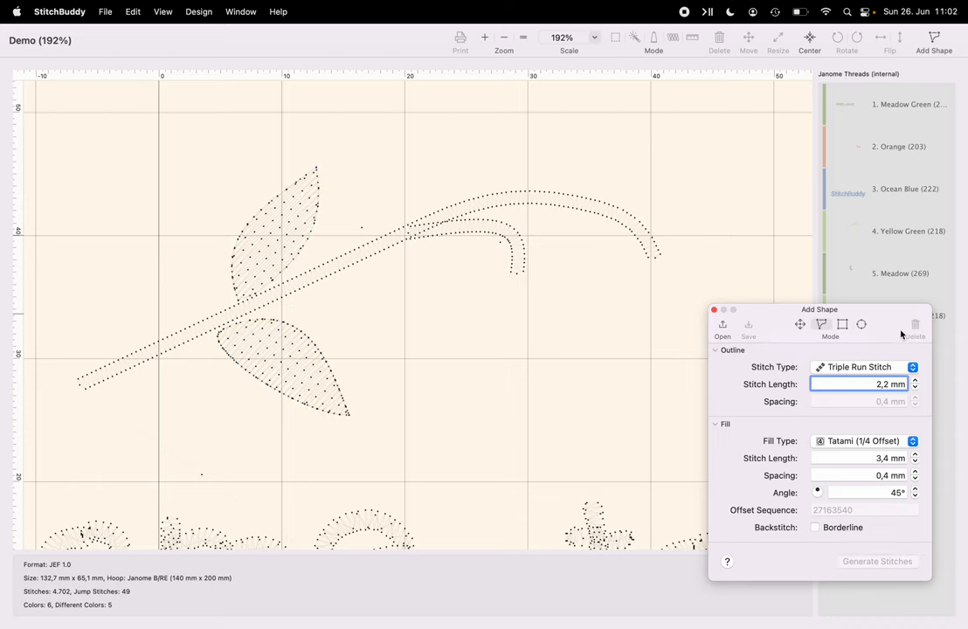
pyautogui.click(722, 327)
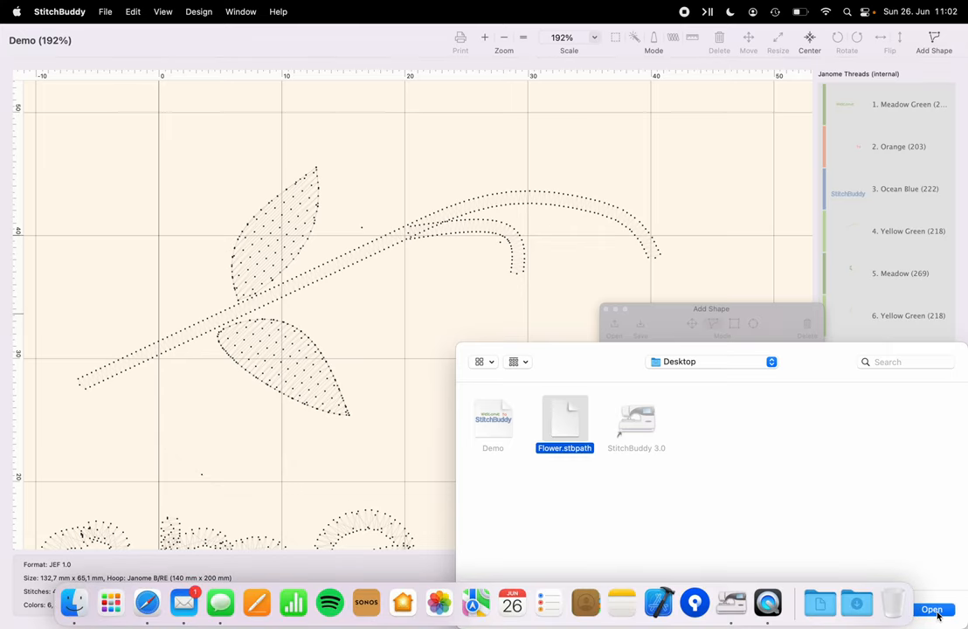
pyautogui.click(931, 609)
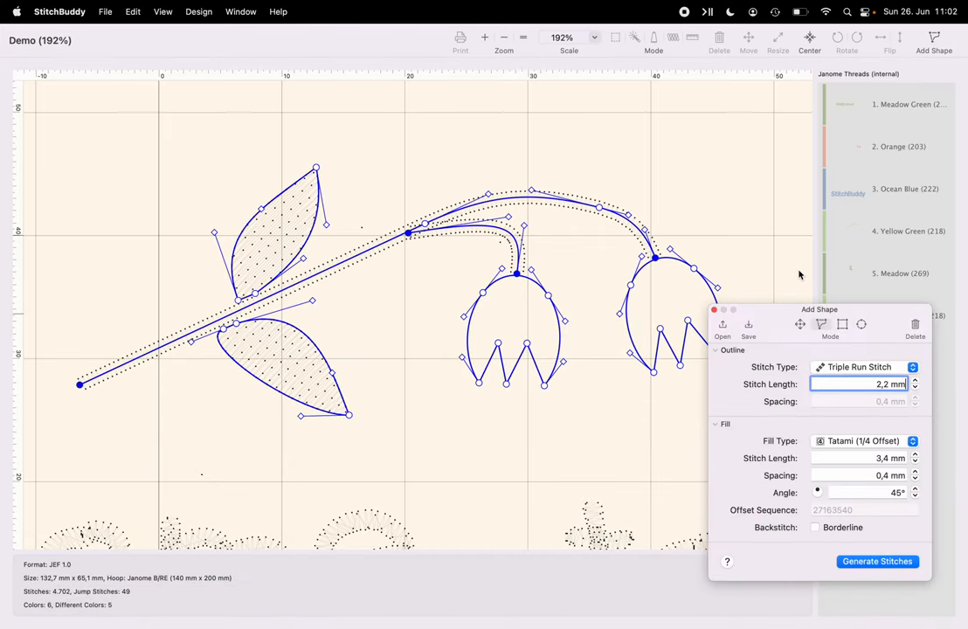
pyautogui.moveTo(724, 320)
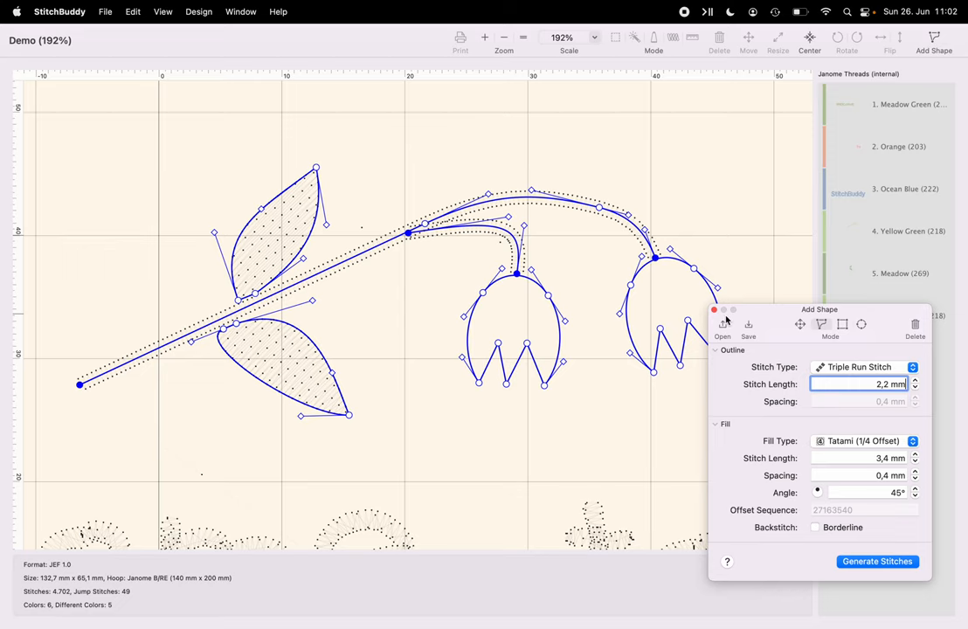
pyautogui.moveTo(272, 220)
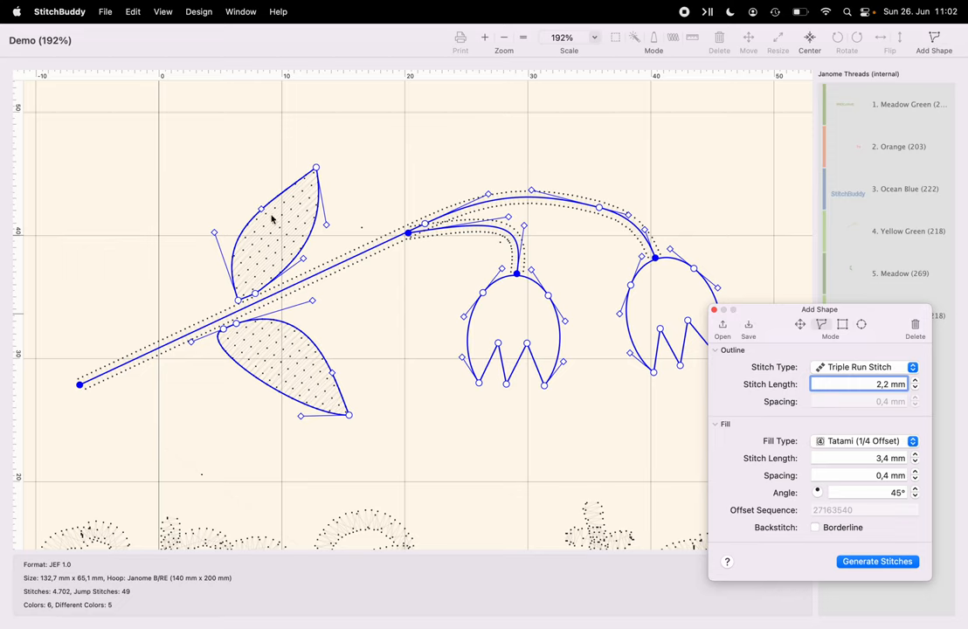
pyautogui.moveTo(157, 353)
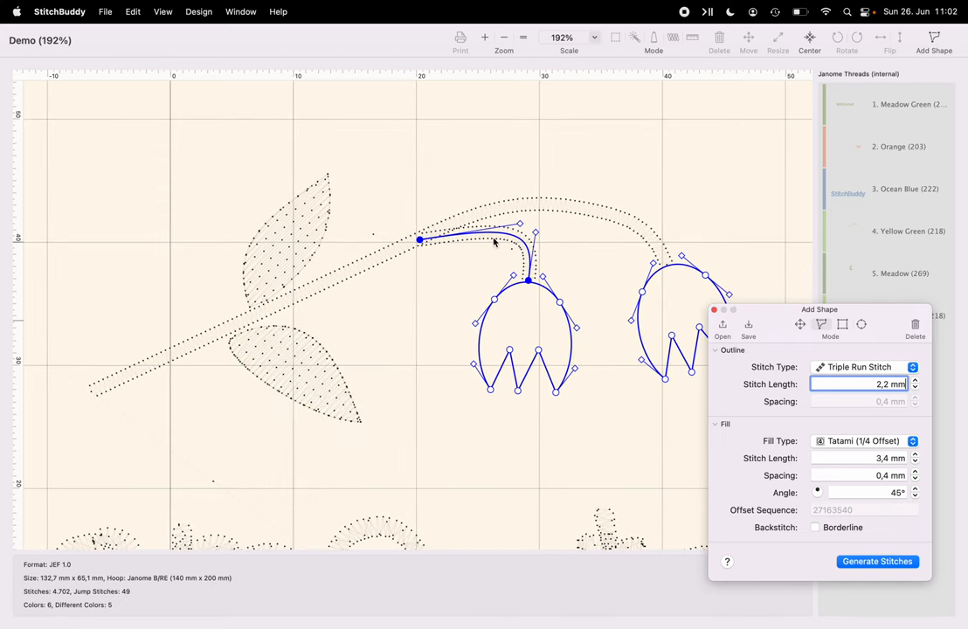
pyautogui.rightClick(495, 242)
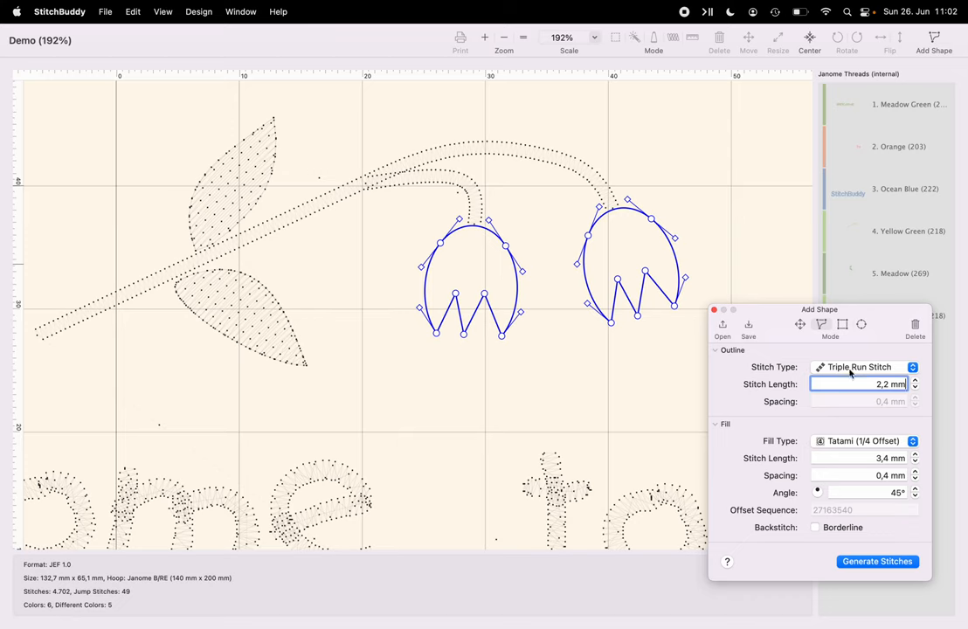
pyautogui.moveTo(777, 421)
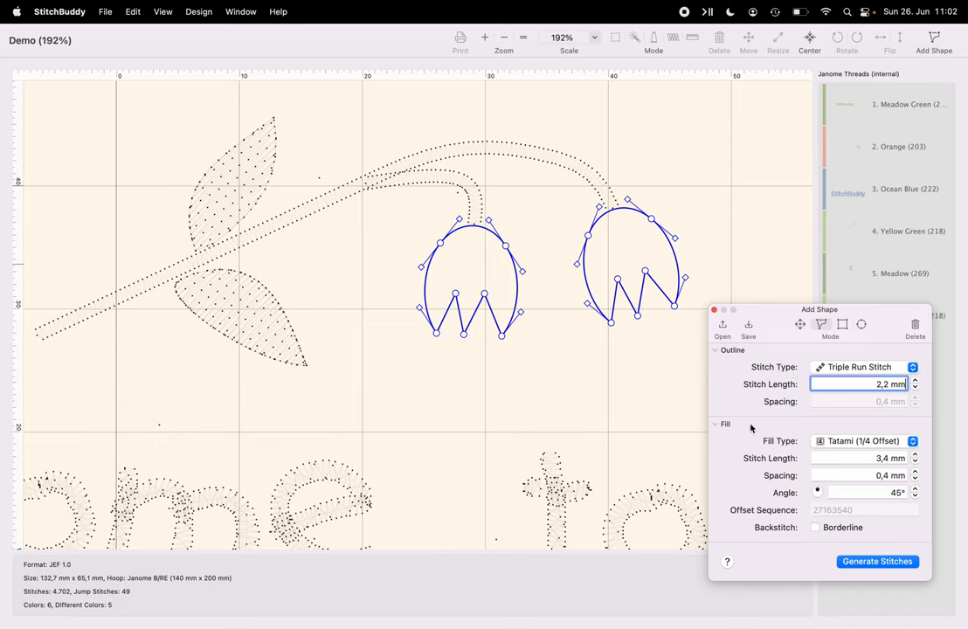
pyautogui.moveTo(730, 402)
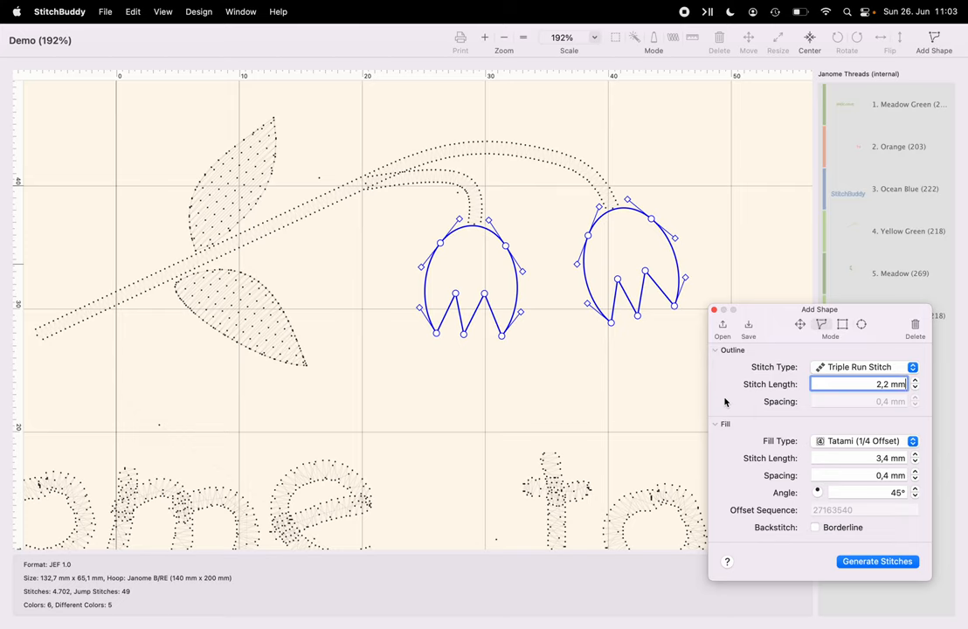
pyautogui.moveTo(729, 390)
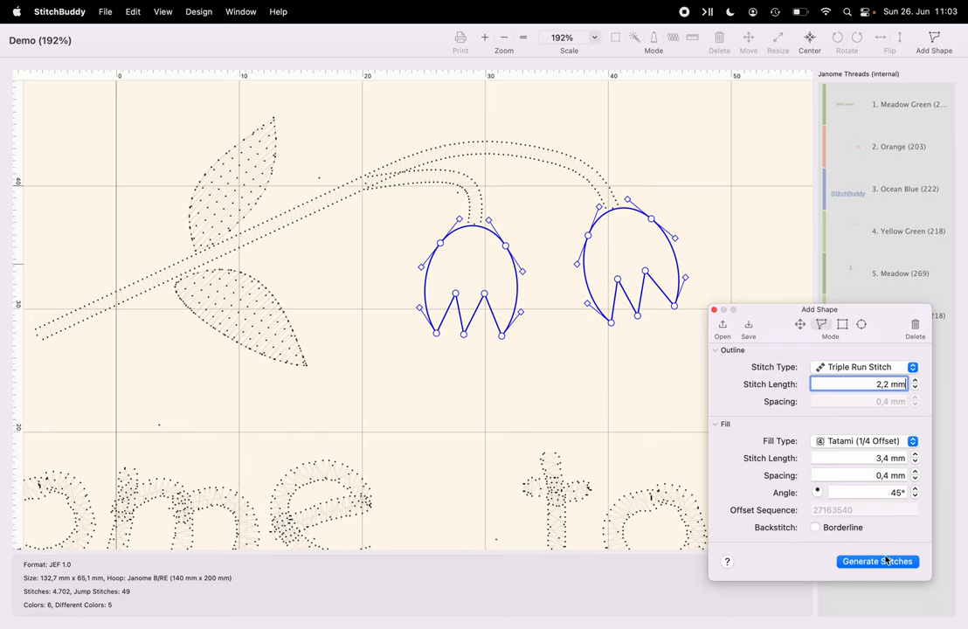
# Step: Generate the blossom stitches with thread 7 Baby Blue (228) and thread 8 Solar Blue (263)
pyautogui.click(876, 561)
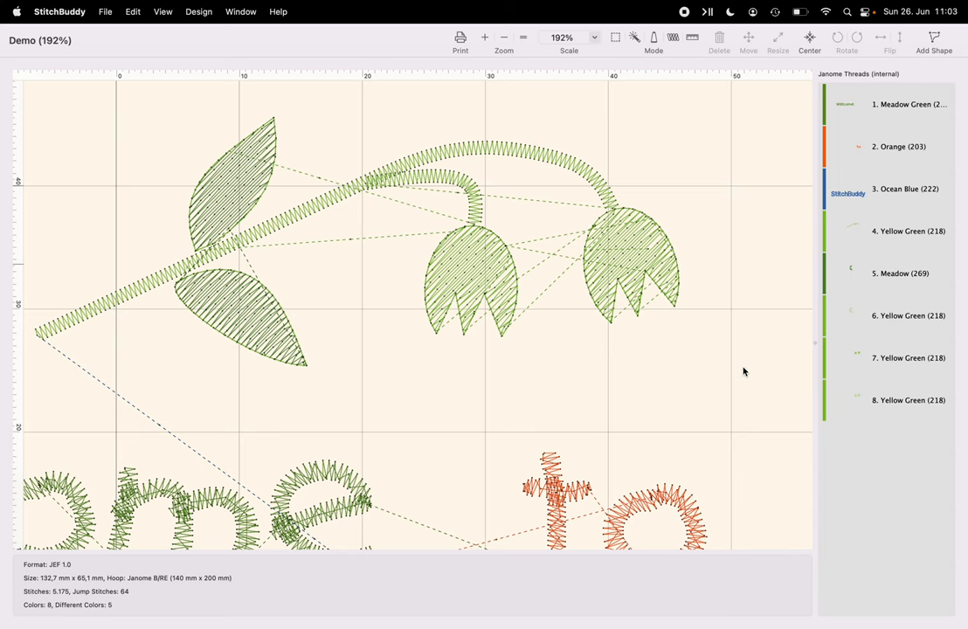
pyautogui.moveTo(909, 361)
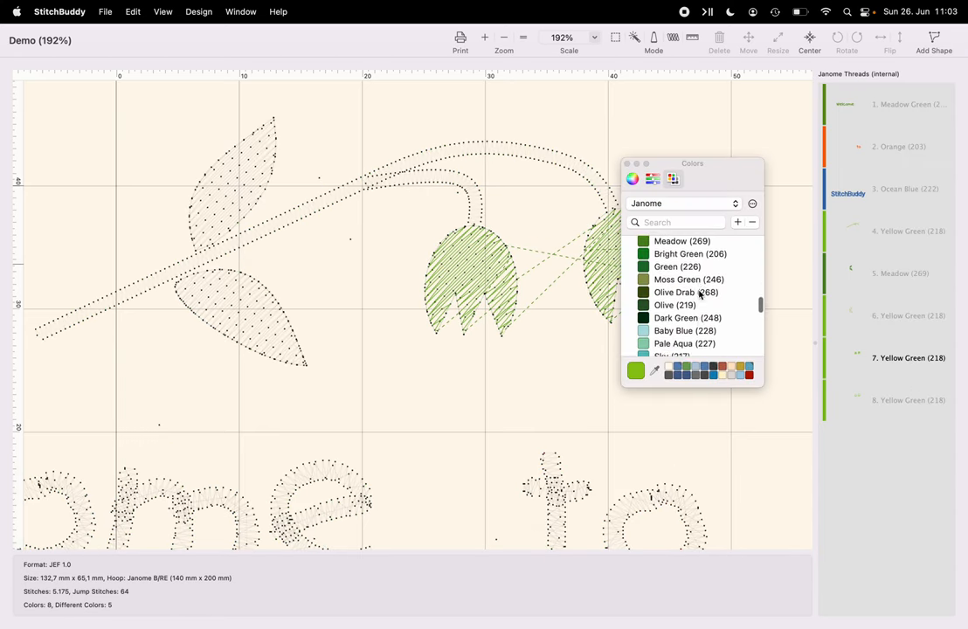
pyautogui.scroll(-3)
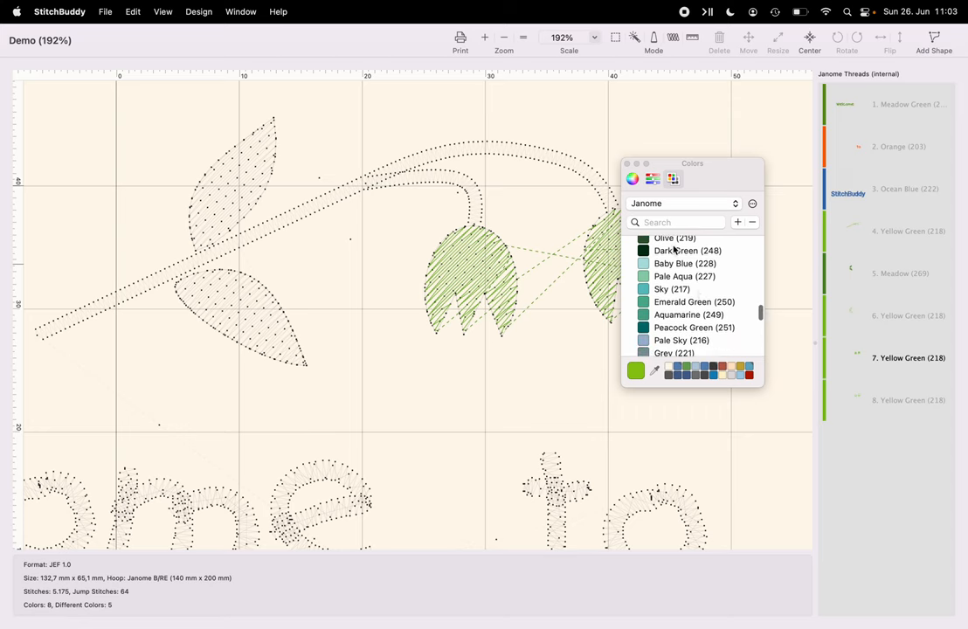
pyautogui.click(684, 263)
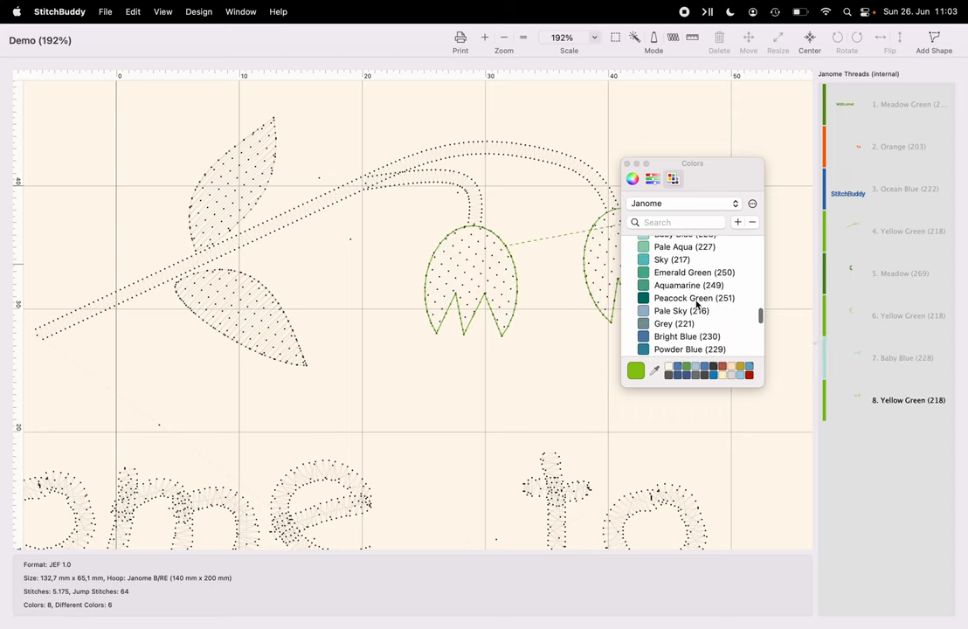
pyautogui.scroll(-3)
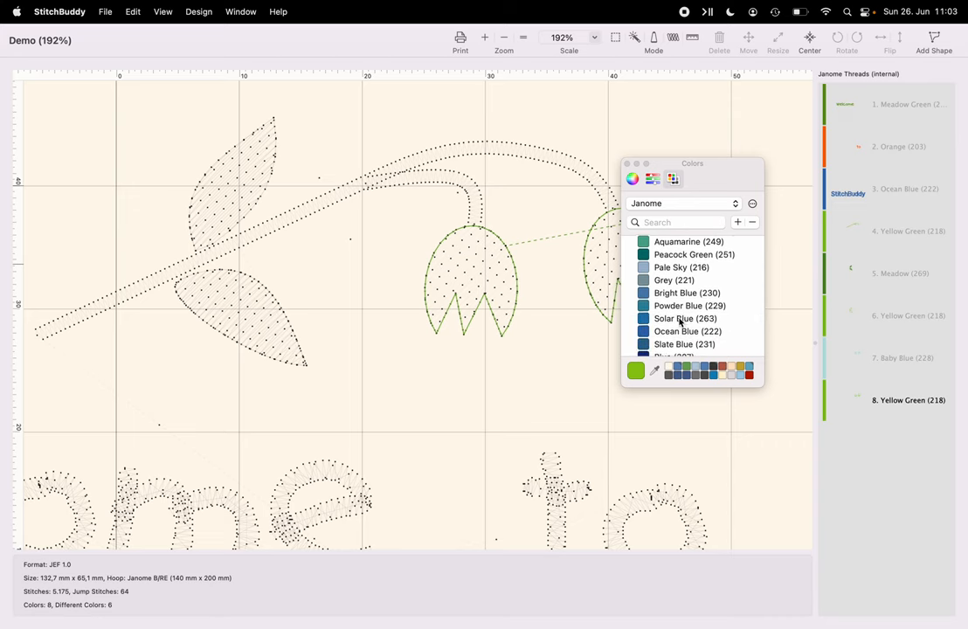
pyautogui.click(685, 318)
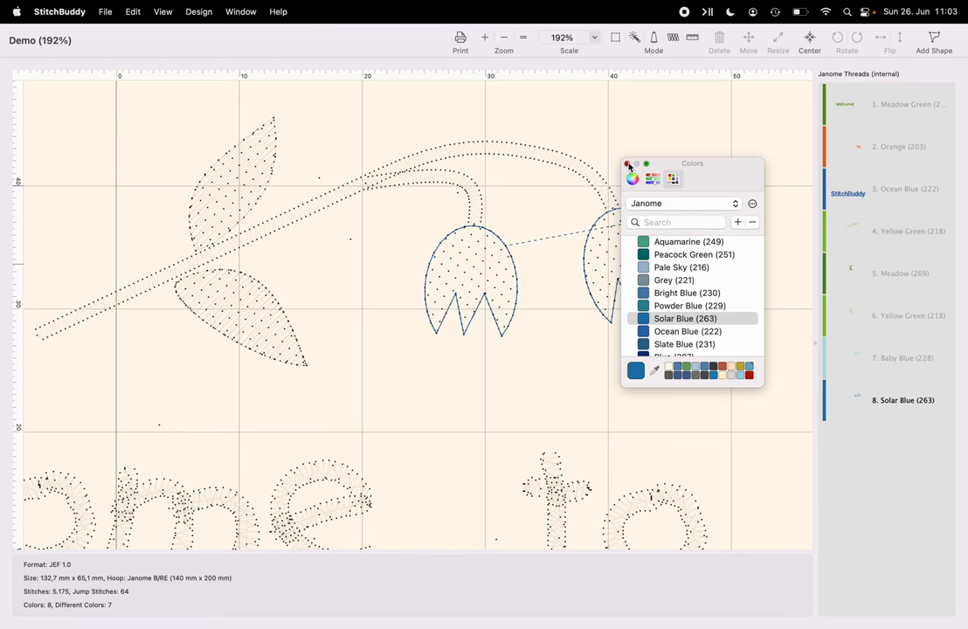
pyautogui.click(628, 165)
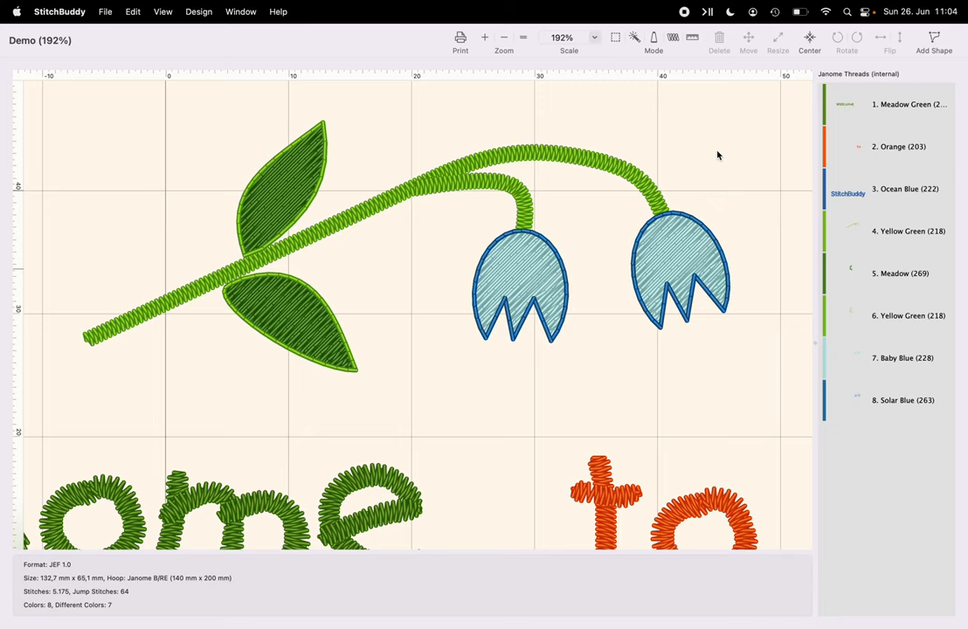
pyautogui.moveTo(699, 133)
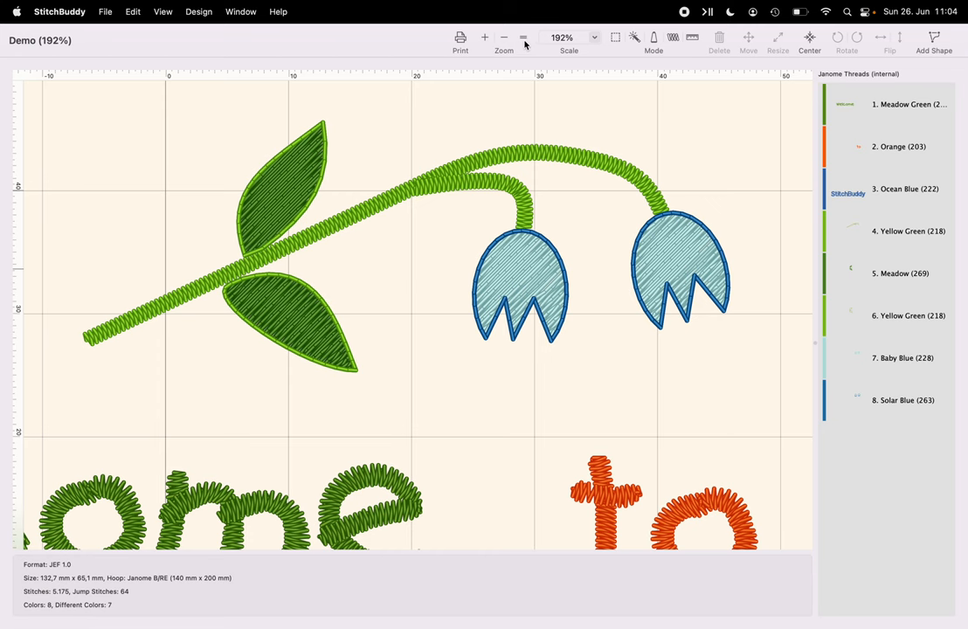
# Step: Center the design, zoom out to check it fits the 140 × 200 mm hoop, then zoom back in
pyautogui.click(504, 37)
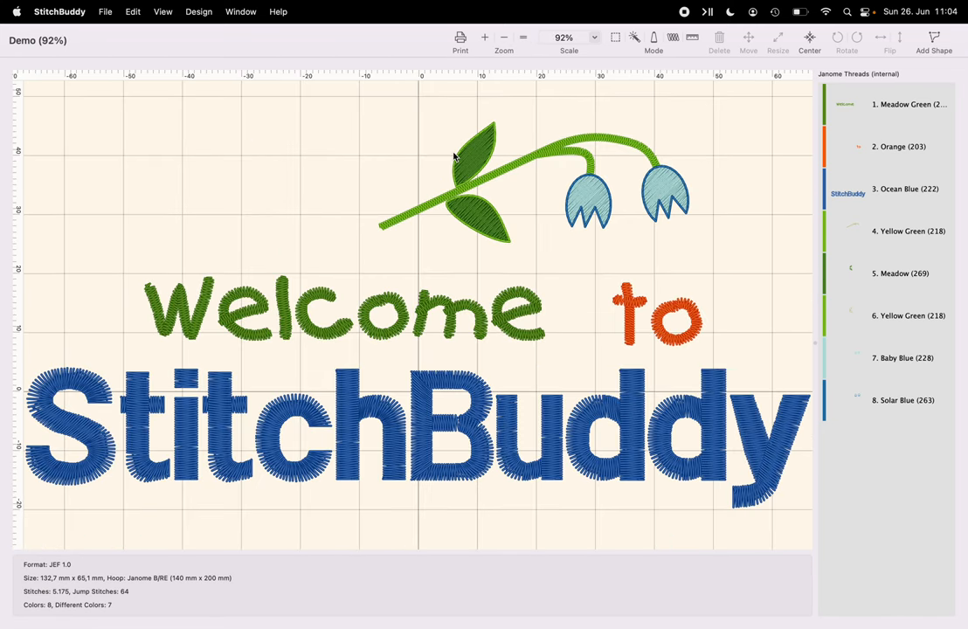
pyautogui.moveTo(426, 380)
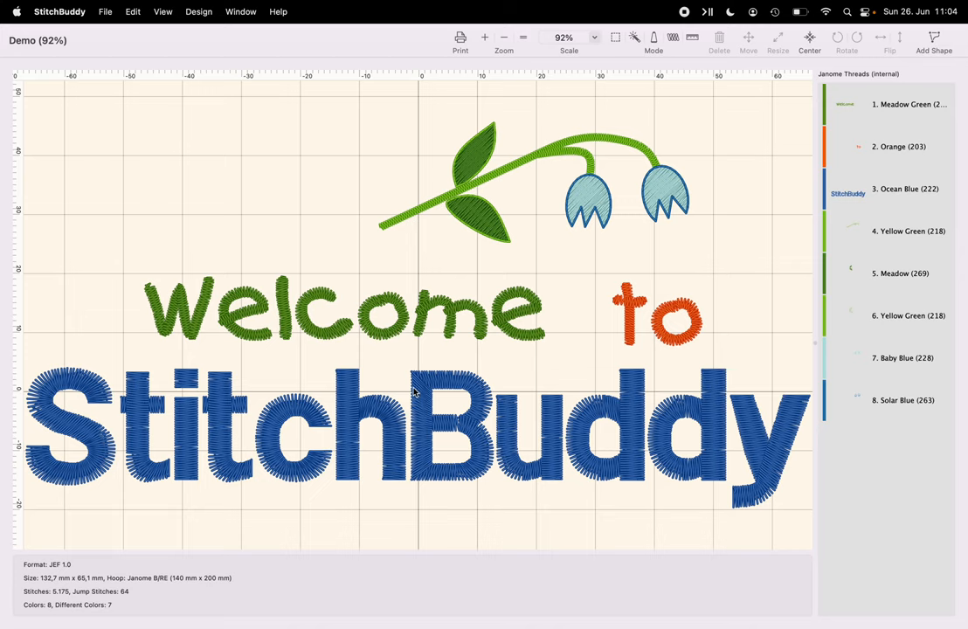
pyautogui.moveTo(420, 299)
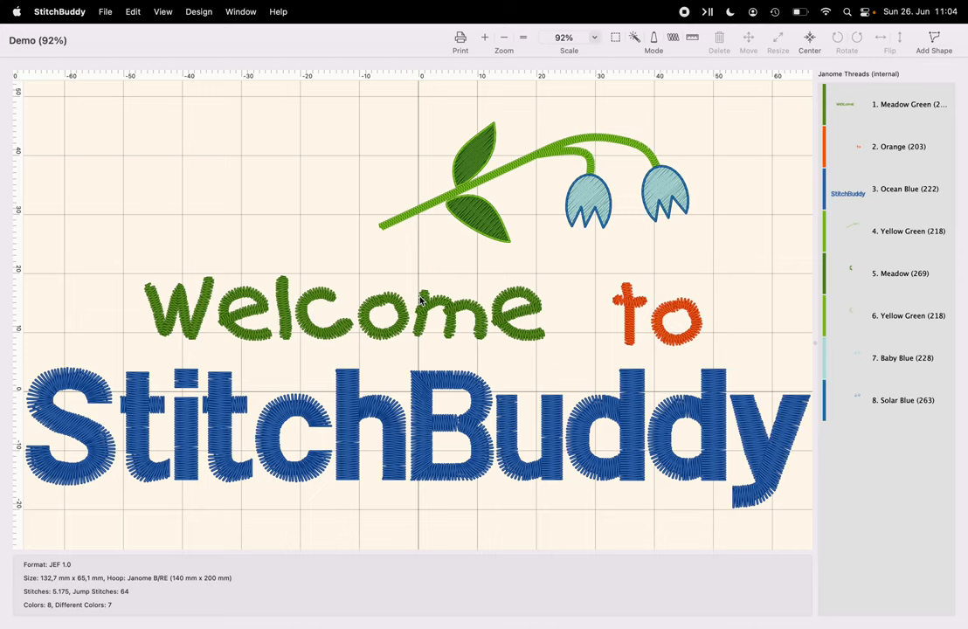
pyautogui.moveTo(428, 289)
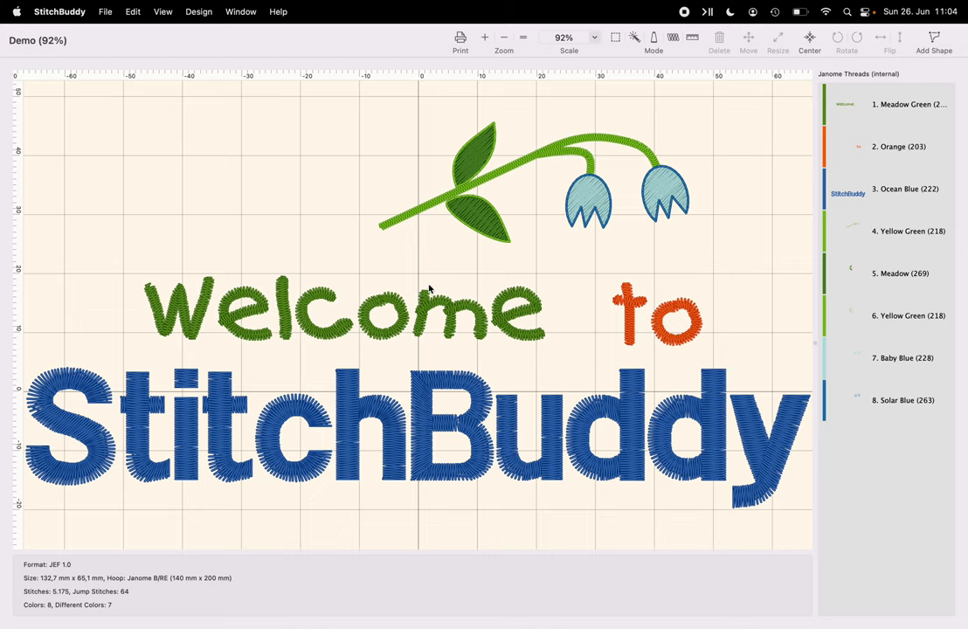
pyautogui.moveTo(348, 250)
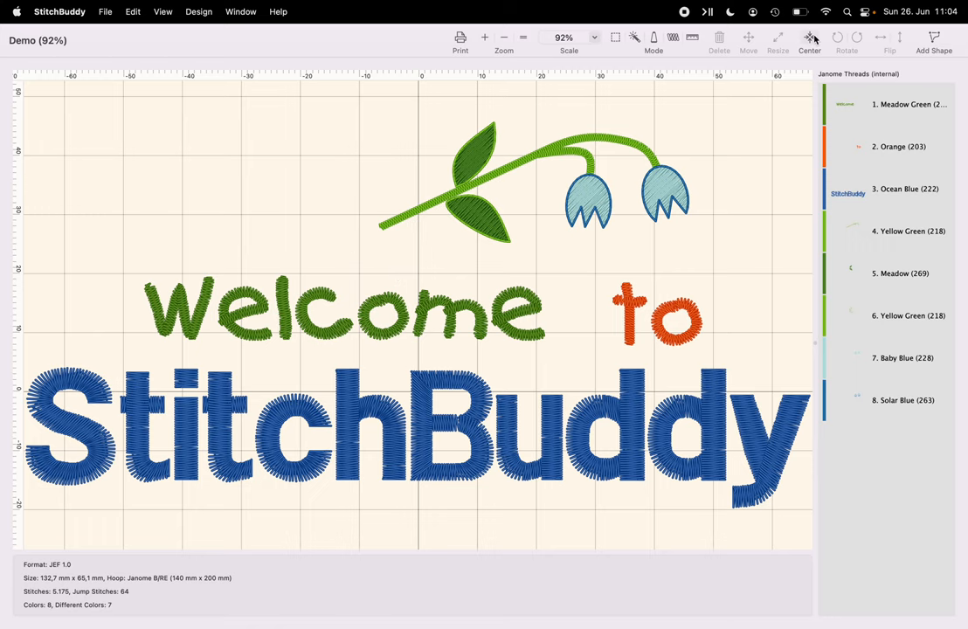
pyautogui.click(809, 41)
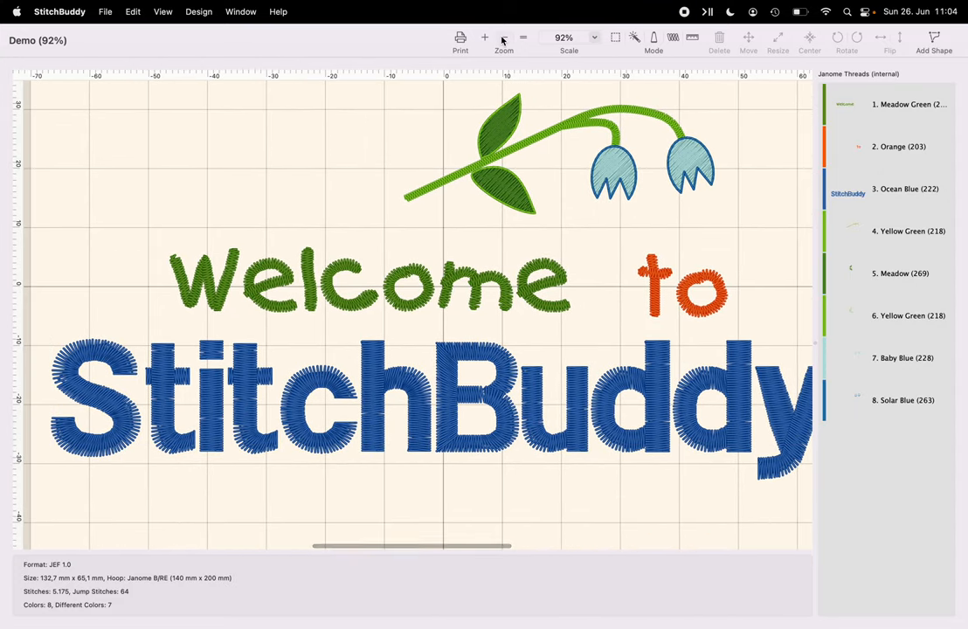
pyautogui.click(523, 37)
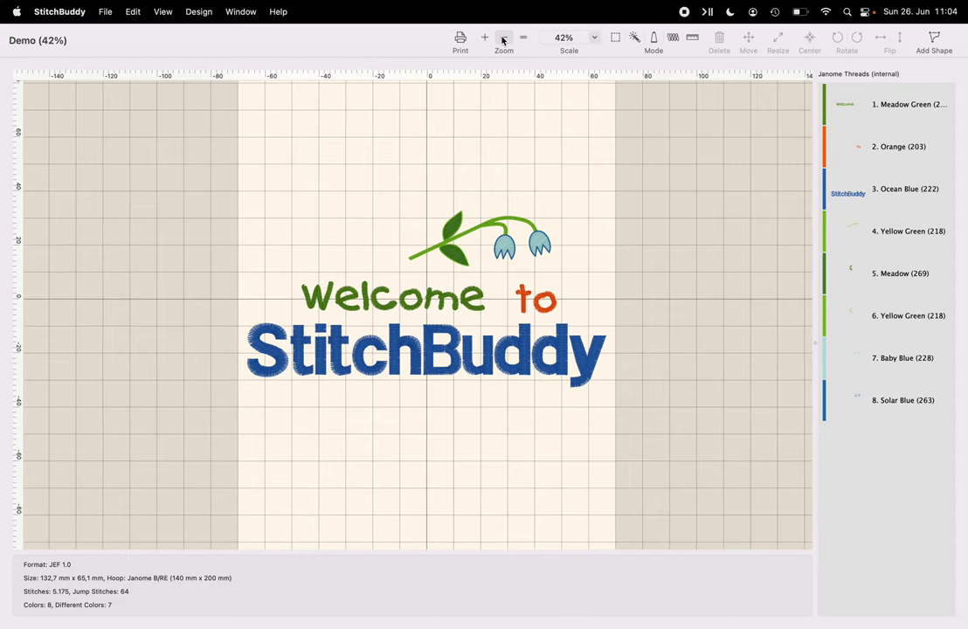
pyautogui.click(522, 38)
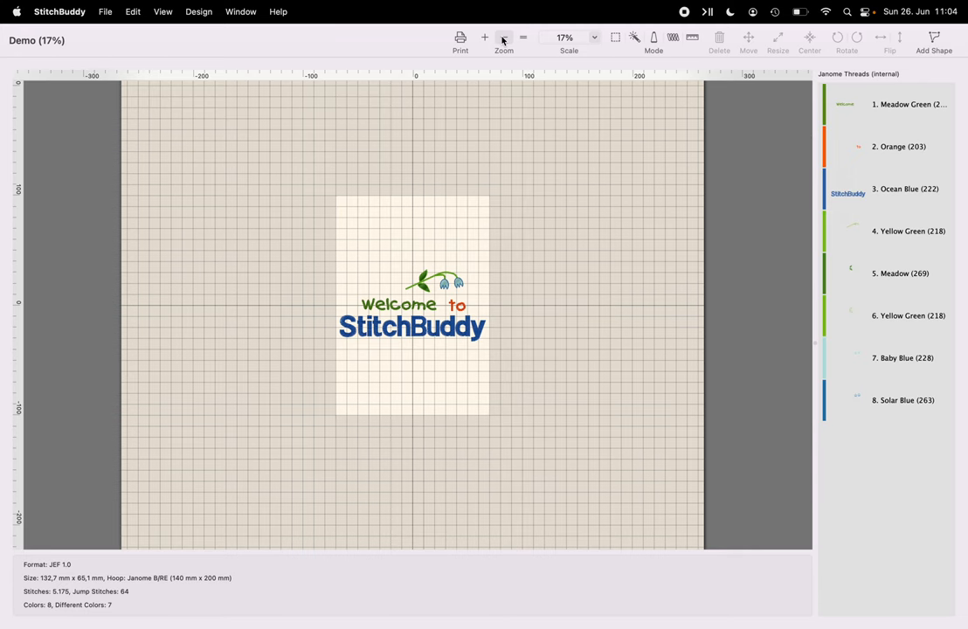
pyautogui.click(484, 38)
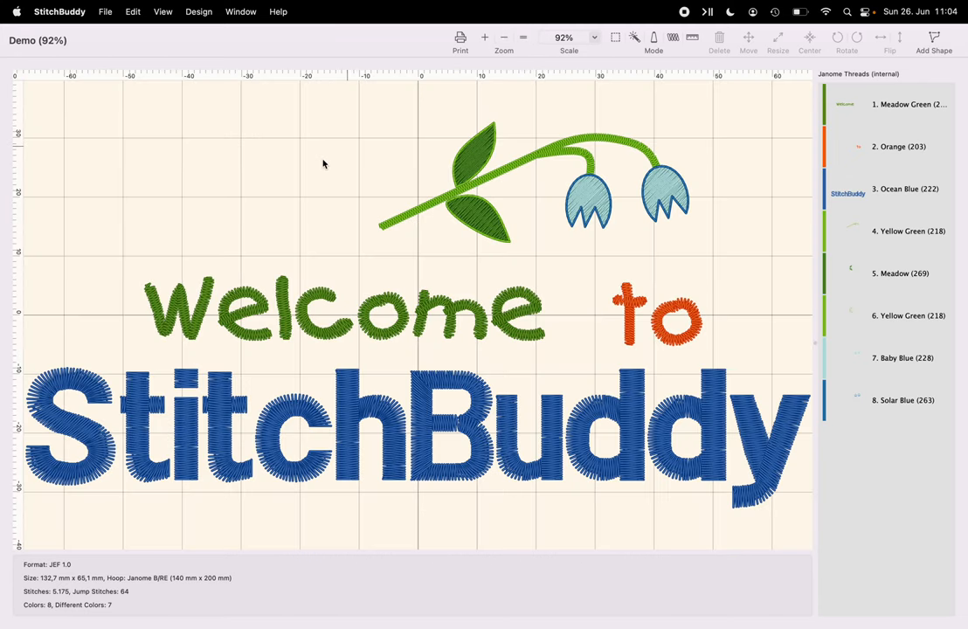
pyautogui.moveTo(272, 179)
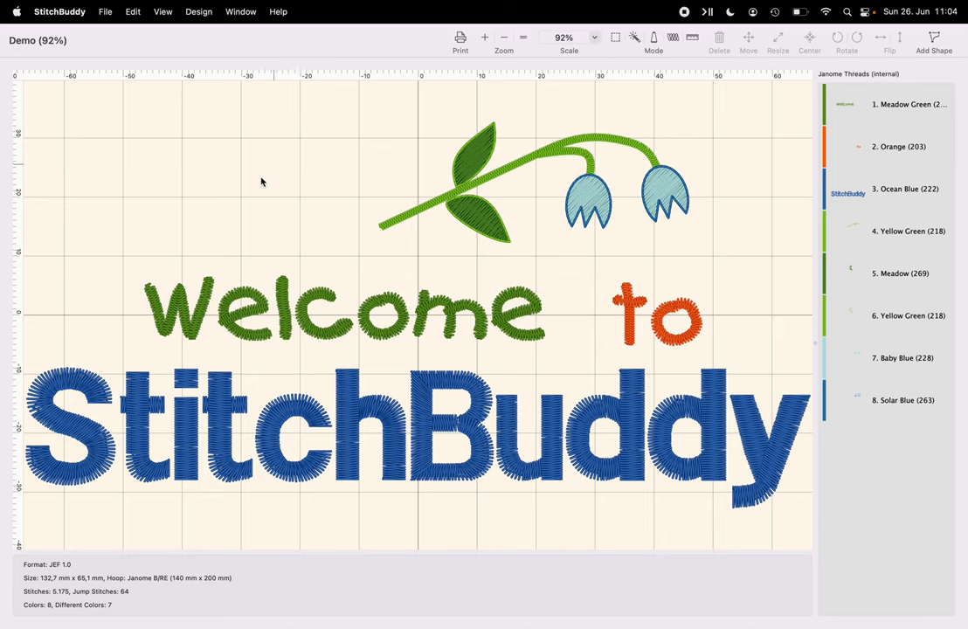
pyautogui.moveTo(266, 182)
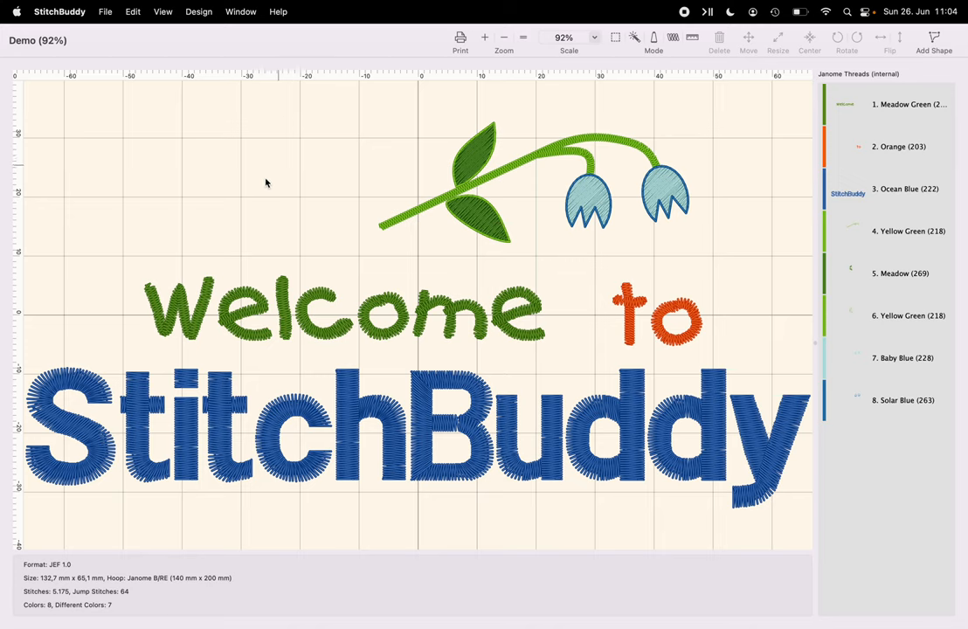